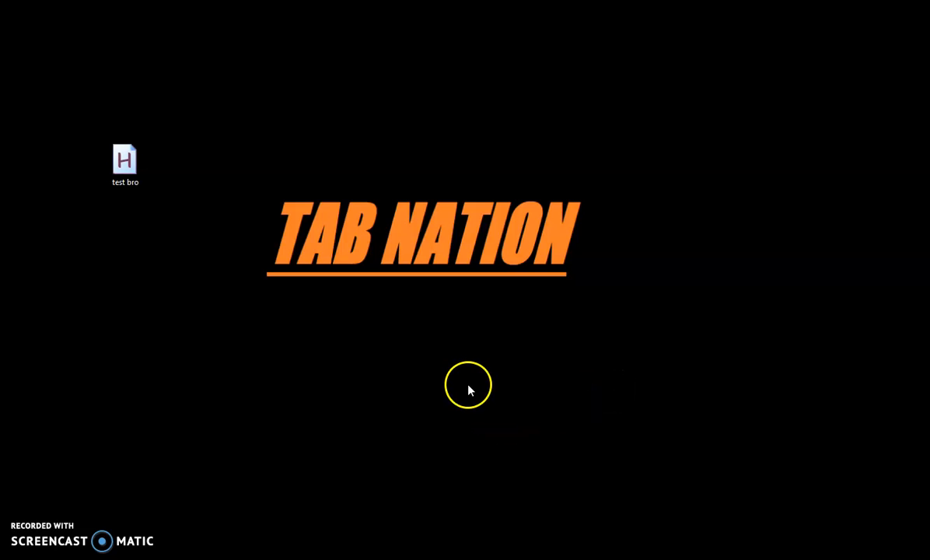
{"action": "mouse_move", "coordinate": [408, 389]}
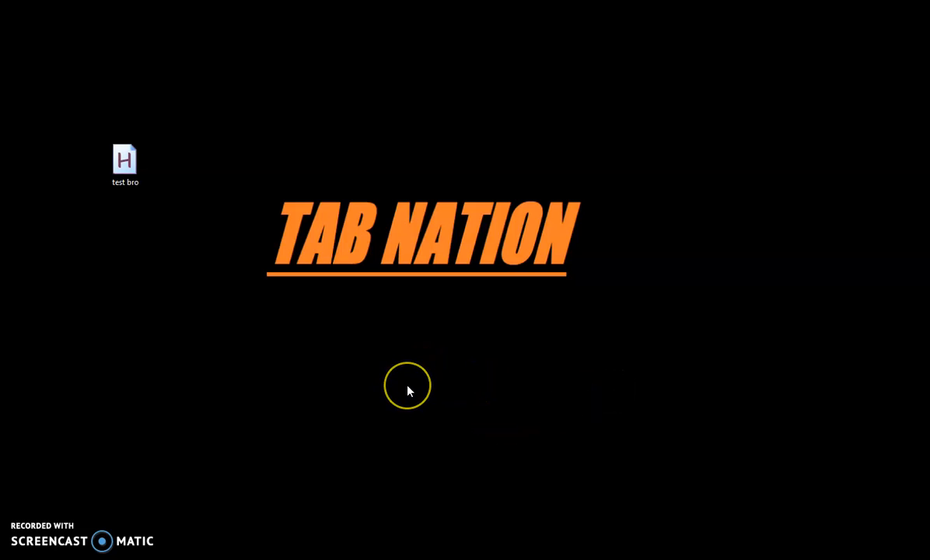
{"action": "mouse_move", "coordinate": [418, 371]}
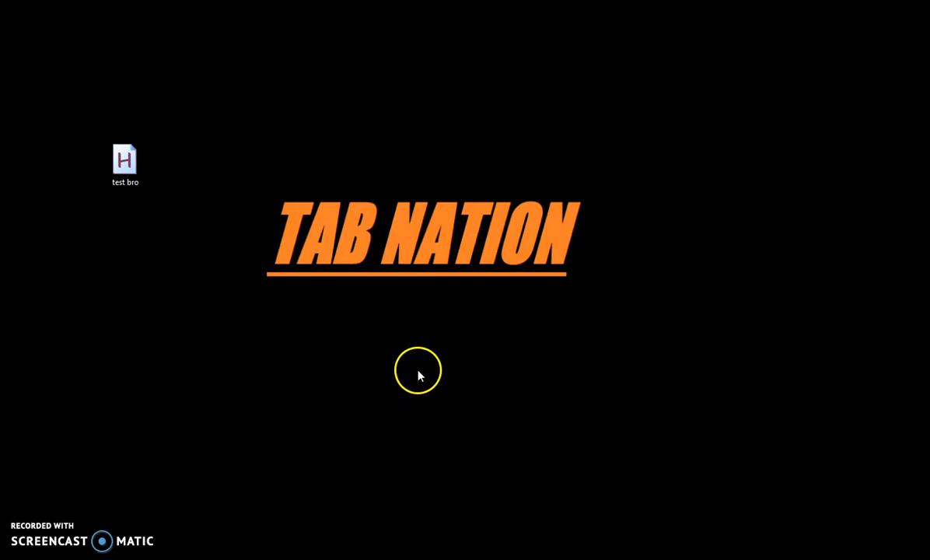
{"action": "mouse_move", "coordinate": [392, 326]}
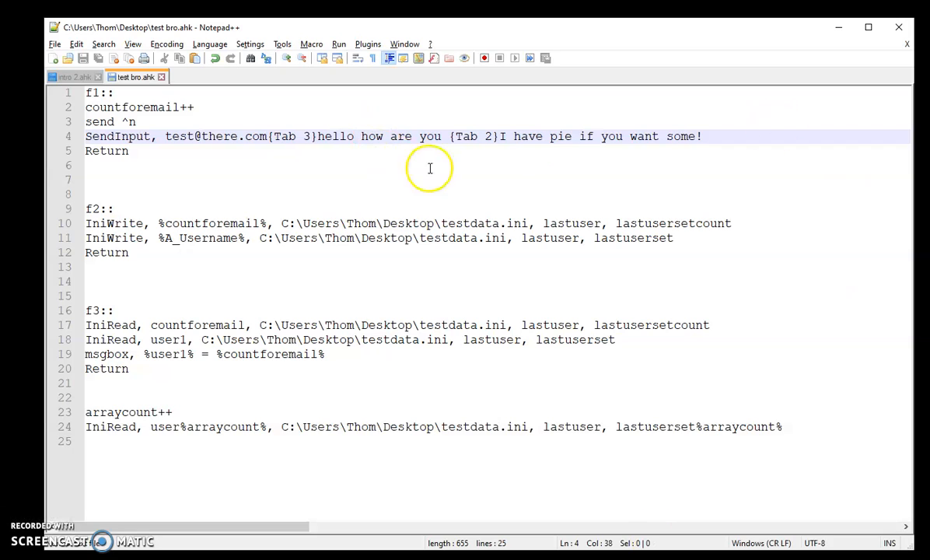
{"action": "left_click", "coordinate": [289, 165]}
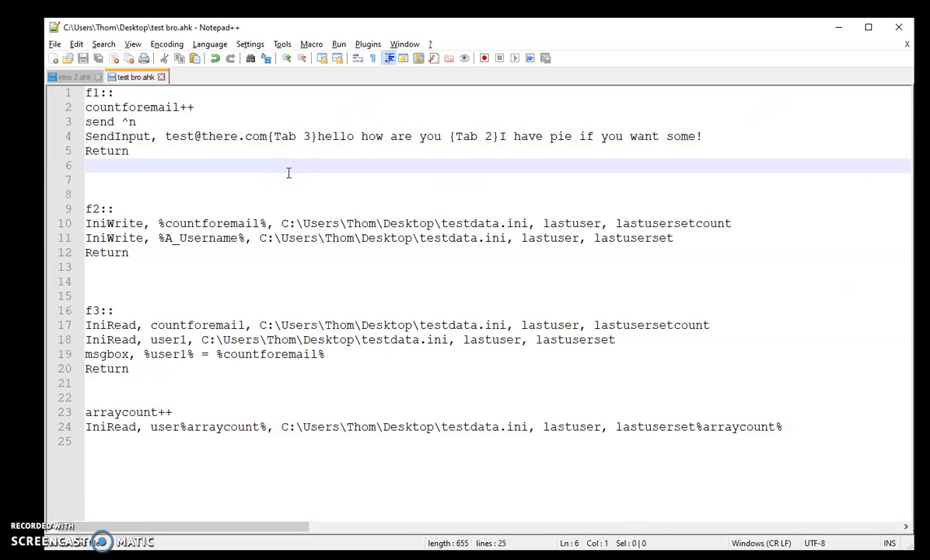
{"action": "mouse_move", "coordinate": [187, 404]}
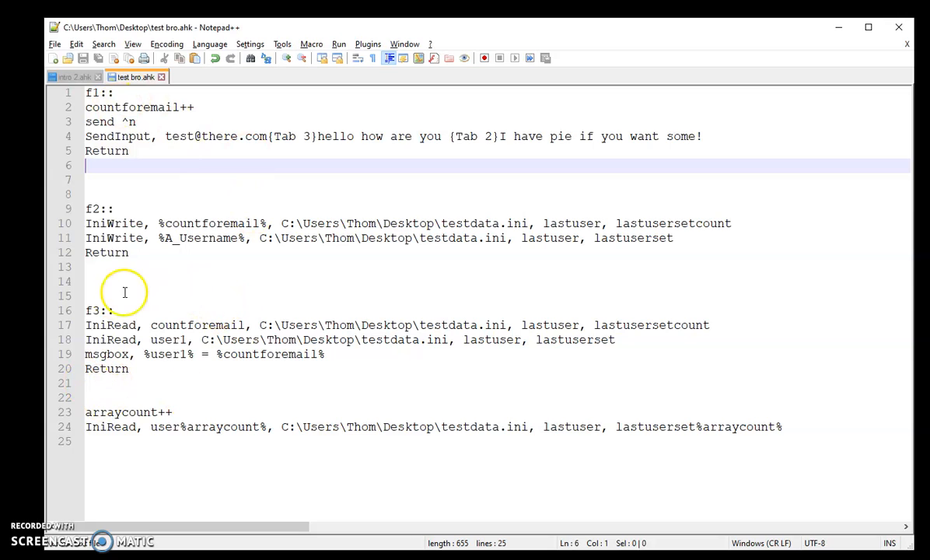
{"action": "mouse_move", "coordinate": [125, 438]}
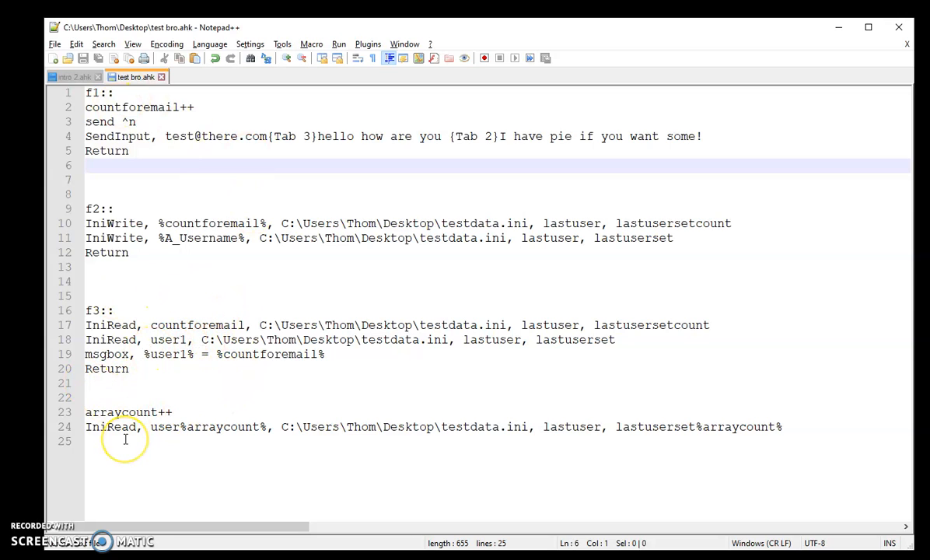
{"action": "mouse_move", "coordinate": [451, 296]}
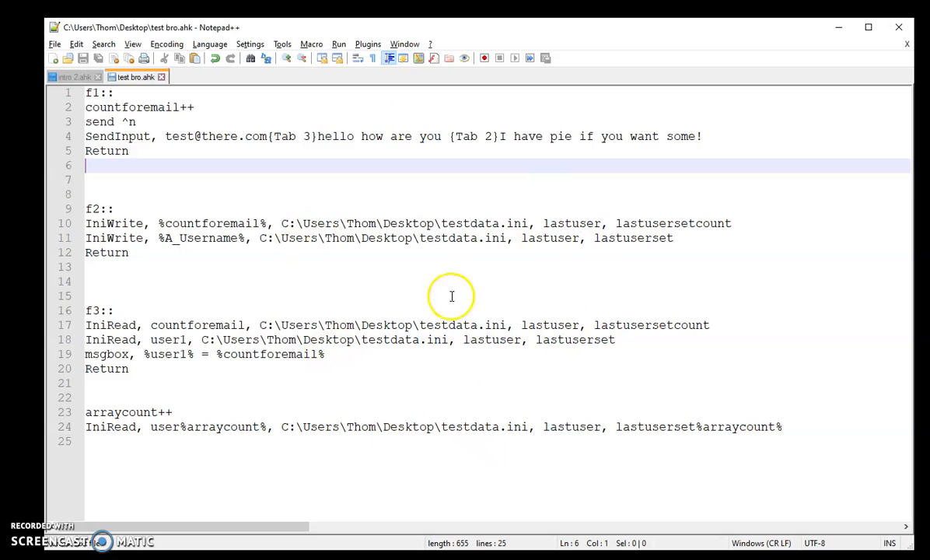
{"action": "mouse_move", "coordinate": [199, 222]}
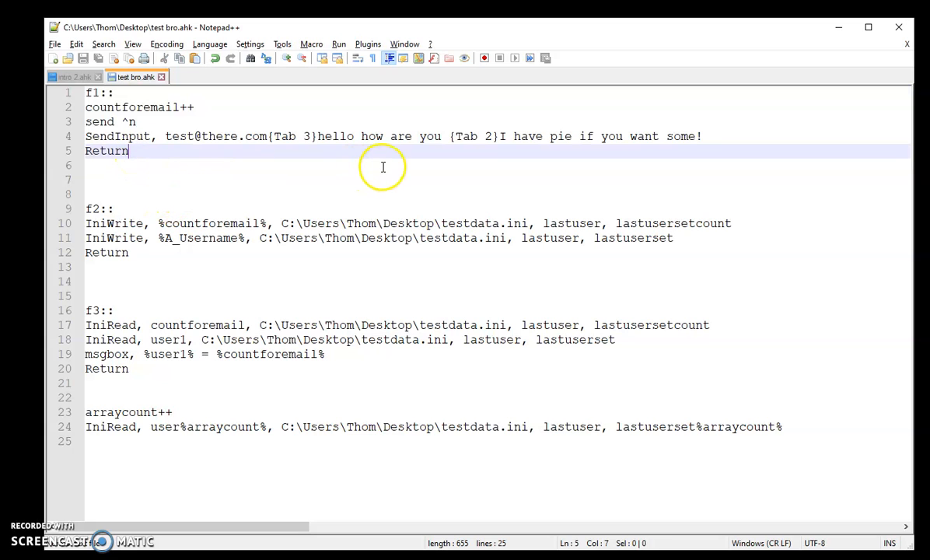
{"action": "mouse_move", "coordinate": [392, 127]}
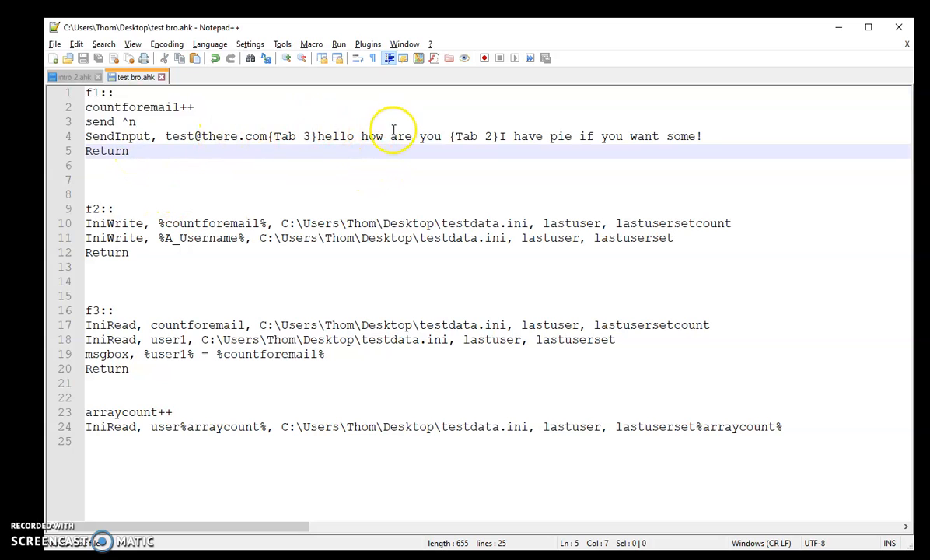
{"action": "mouse_move", "coordinate": [137, 123]}
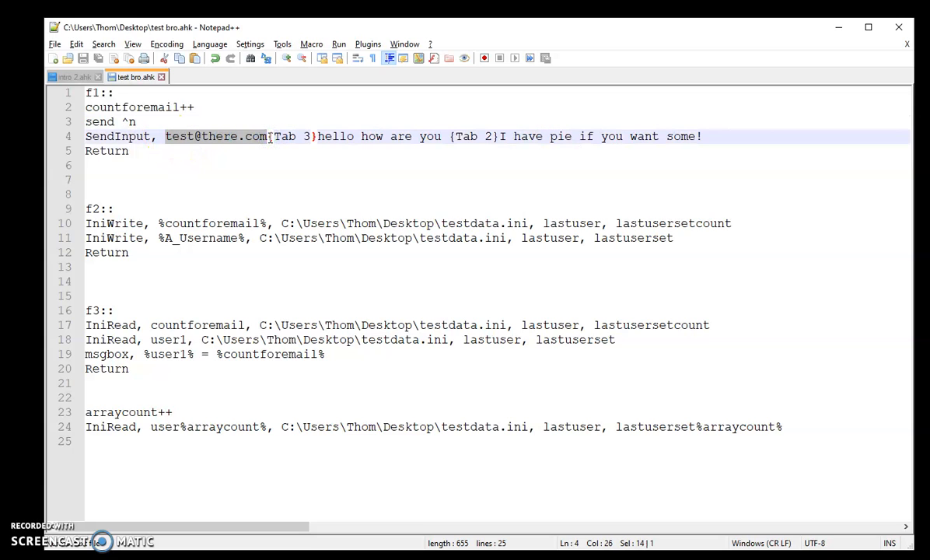
{"action": "mouse_move", "coordinate": [221, 146]}
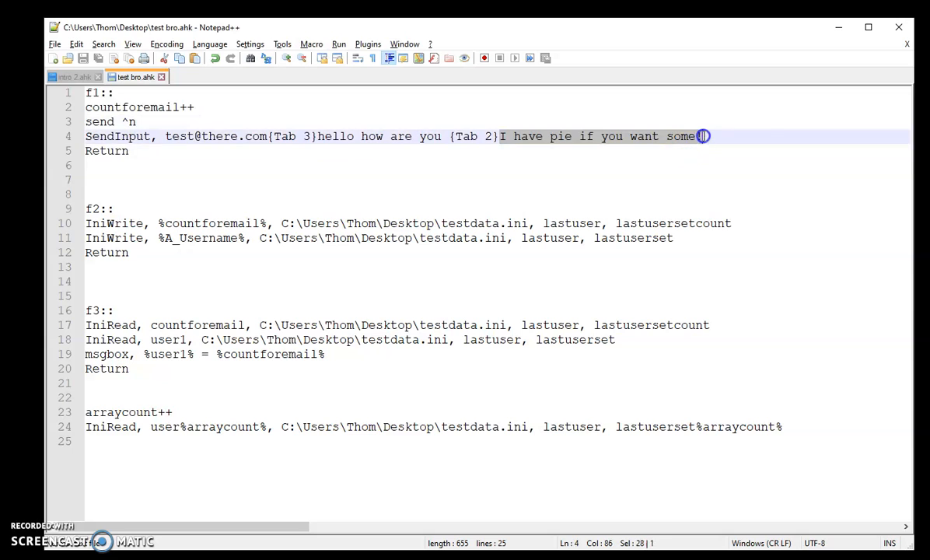
{"action": "type", "text": "!"}
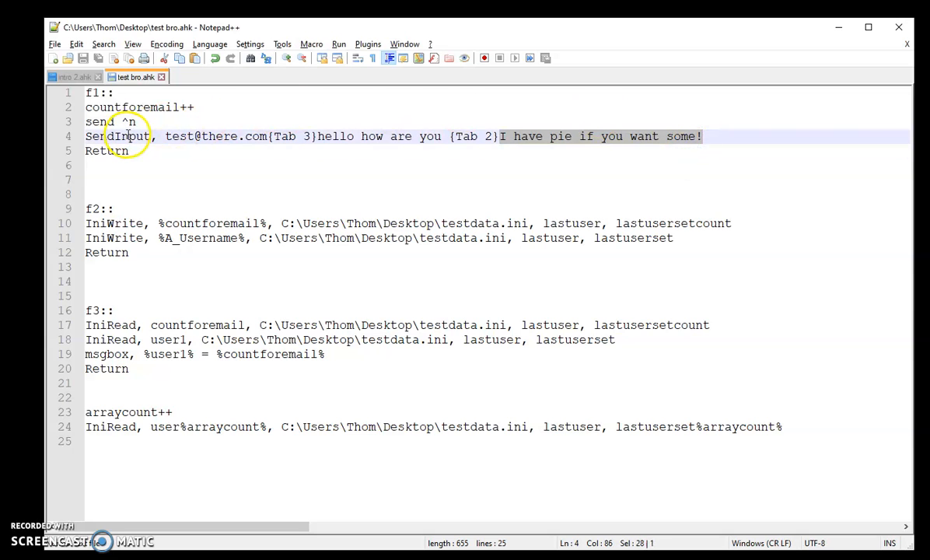
{"action": "left_click", "coordinate": [193, 137]}
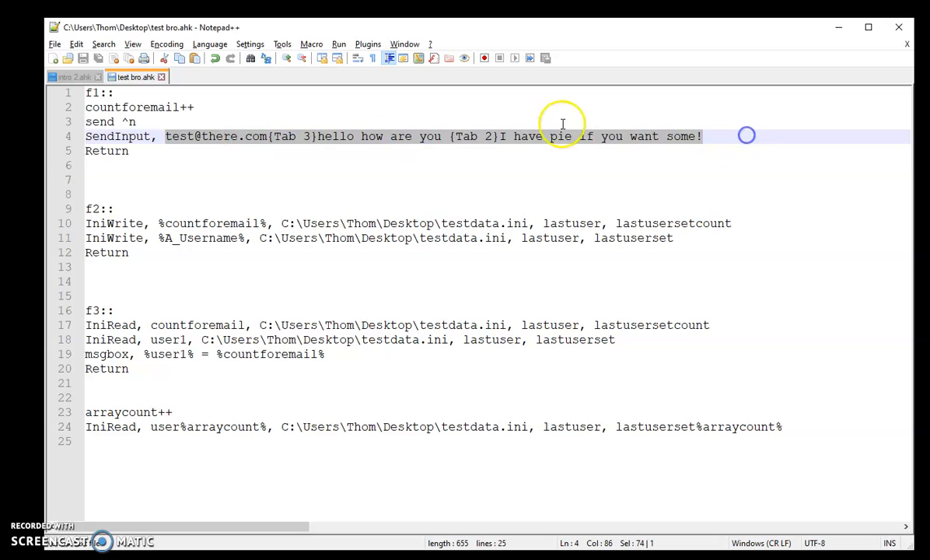
{"action": "mouse_move", "coordinate": [241, 147]}
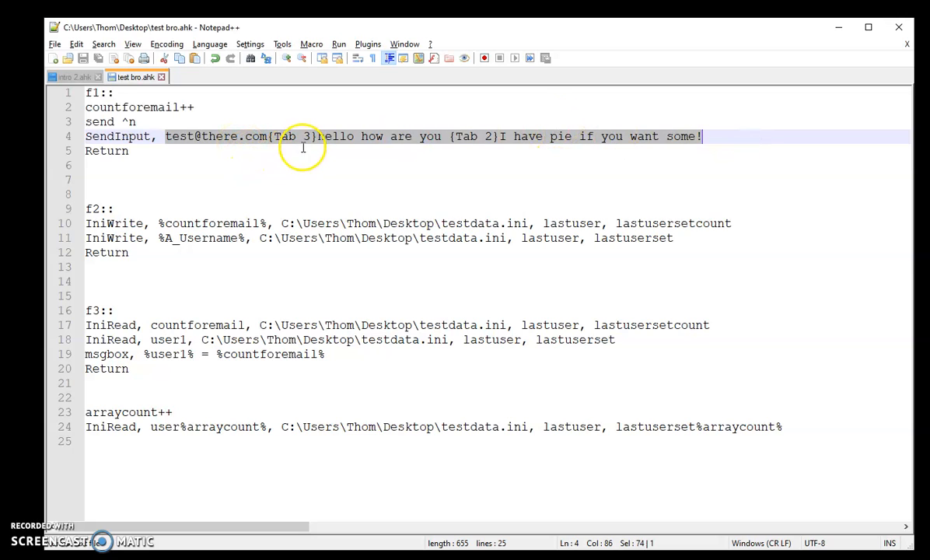
{"action": "left_click", "coordinate": [299, 137]}
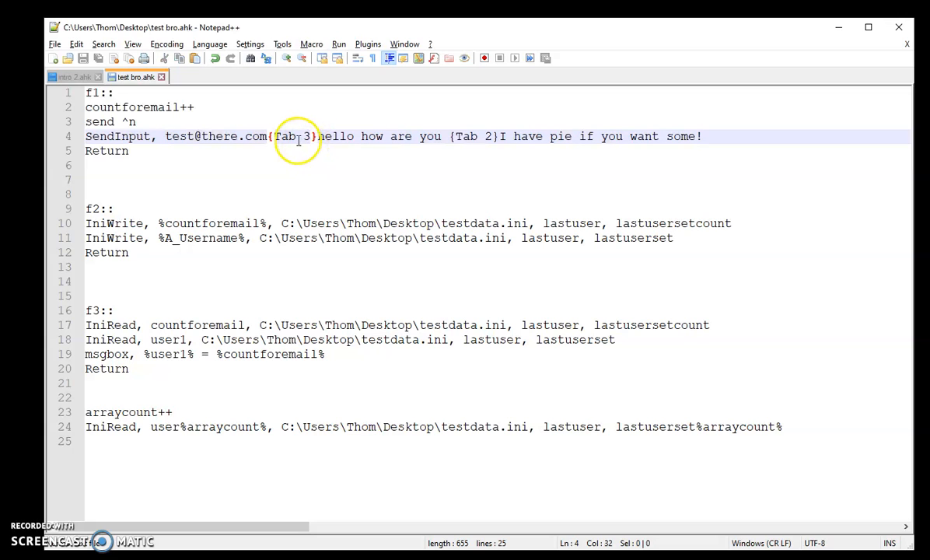
{"action": "mouse_move", "coordinate": [321, 136]}
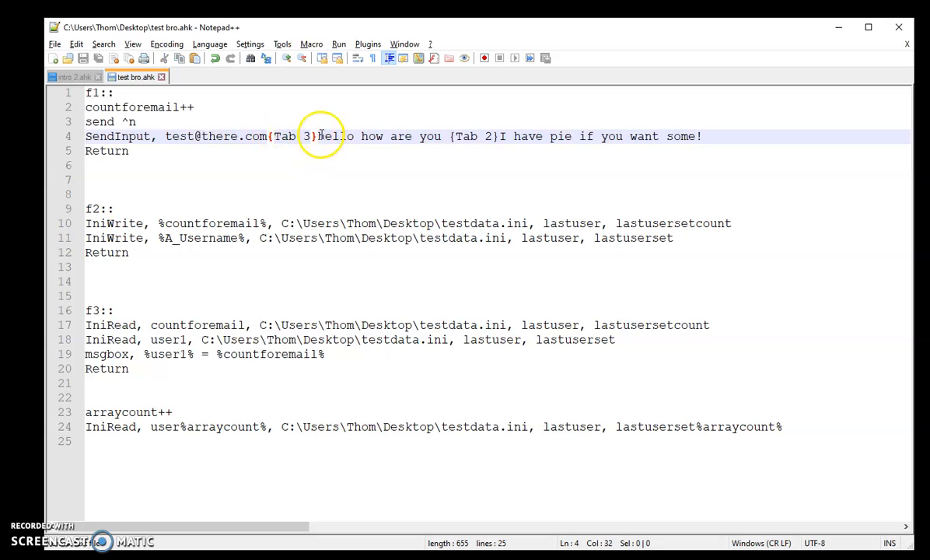
{"action": "mouse_move", "coordinate": [490, 137]}
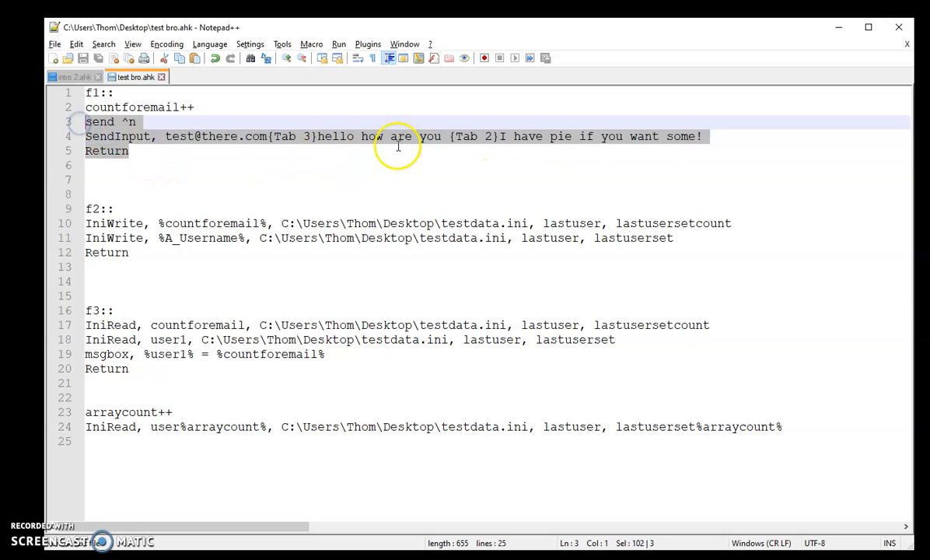
{"action": "mouse_move", "coordinate": [219, 156]}
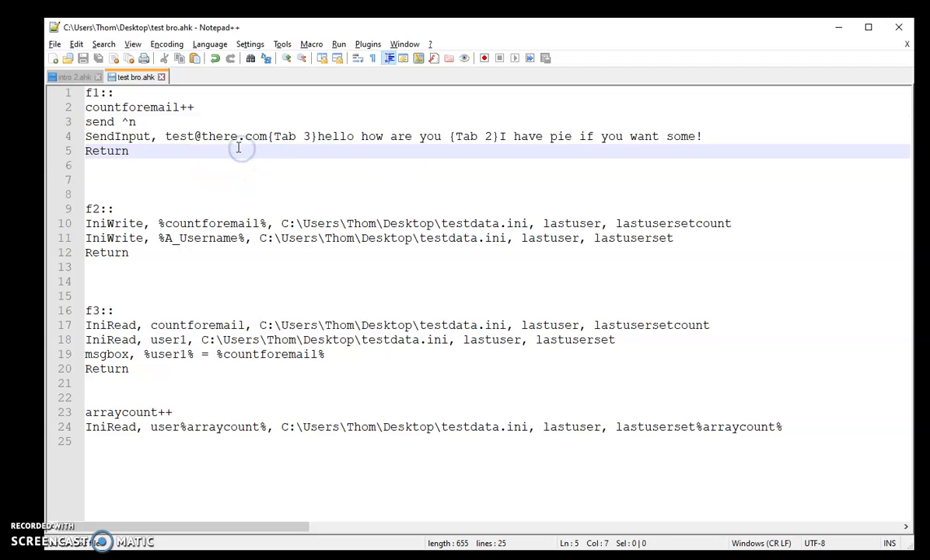
{"action": "double_click", "coordinate": [132, 106]}
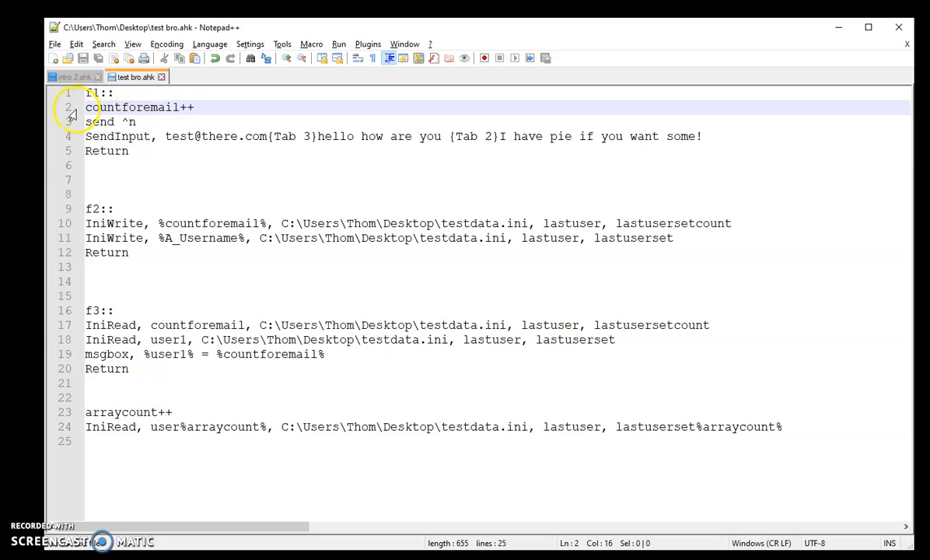
{"action": "mouse_move", "coordinate": [392, 165]}
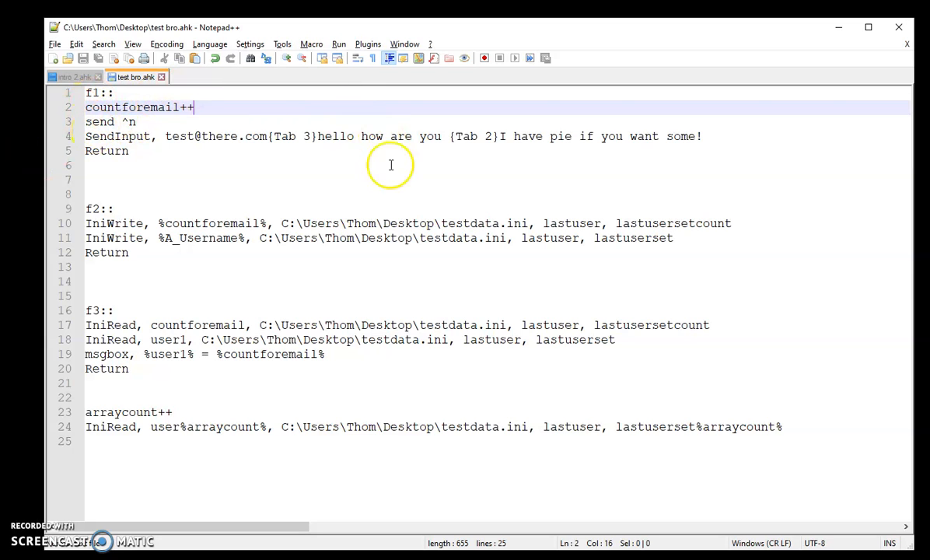
{"action": "mouse_move", "coordinate": [291, 208]}
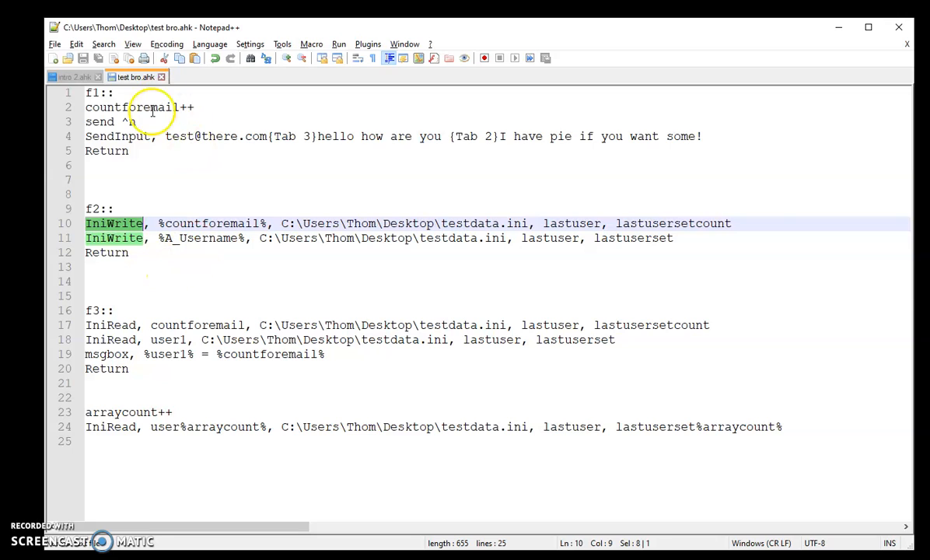
Add an IniWrite line storing %A_Username% in testdata.ini under section lastuser, key lastuserset.
{"action": "double_click", "coordinate": [131, 106]}
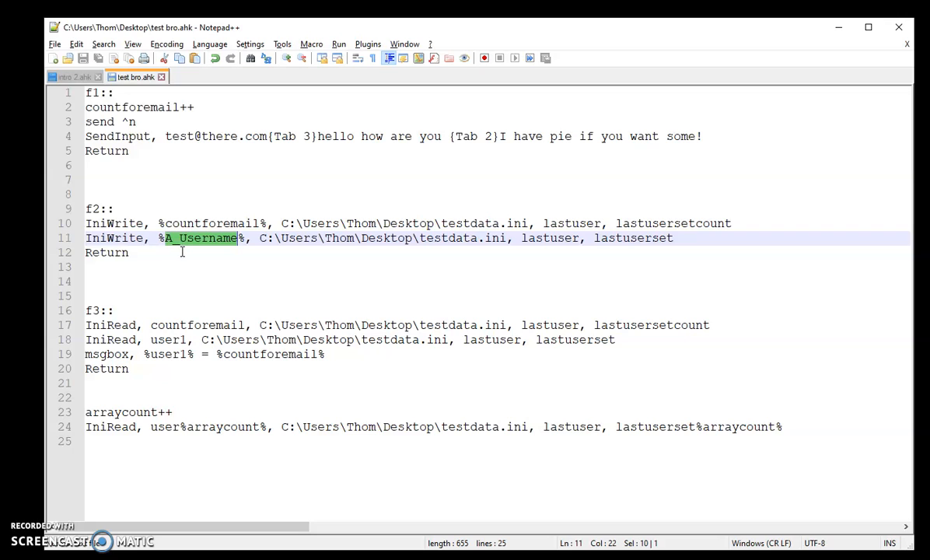
{"action": "mouse_move", "coordinate": [261, 249]}
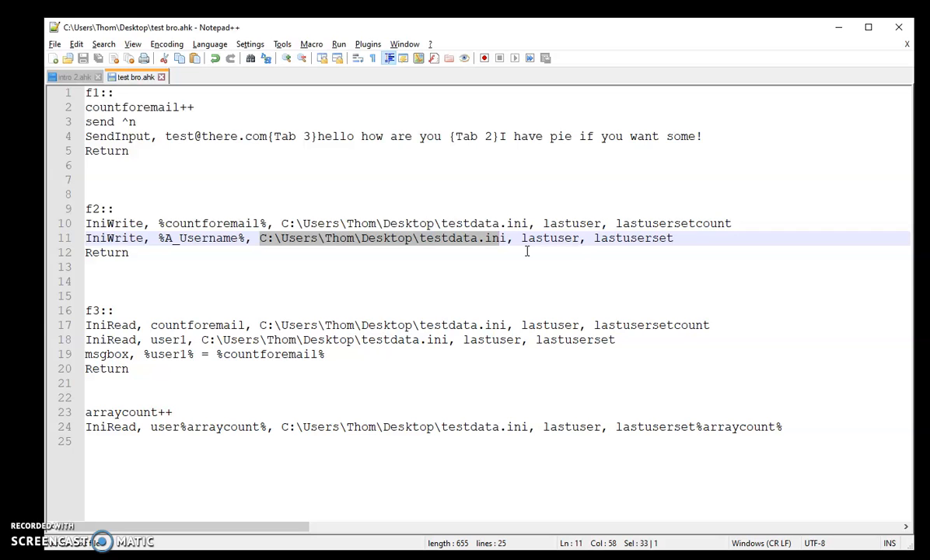
{"action": "mouse_move", "coordinate": [467, 246]}
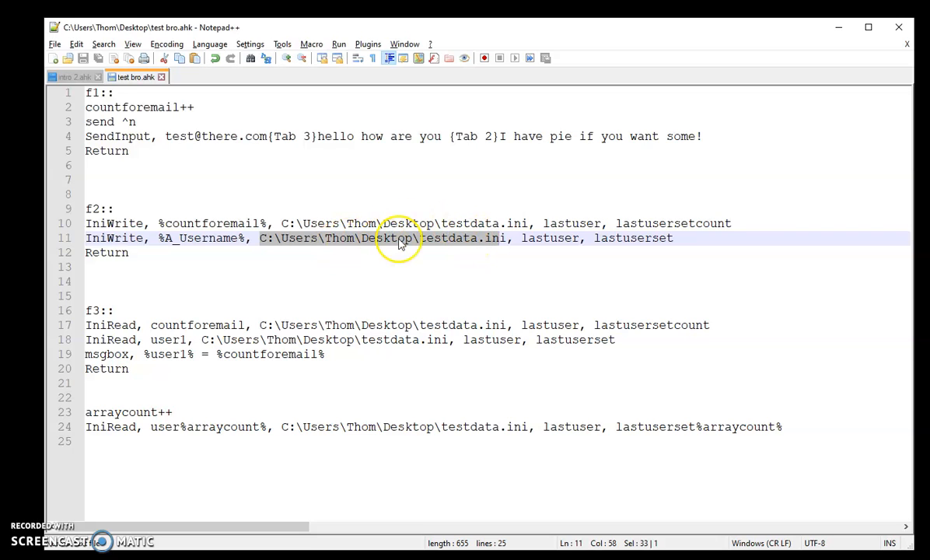
{"action": "mouse_move", "coordinate": [395, 202]}
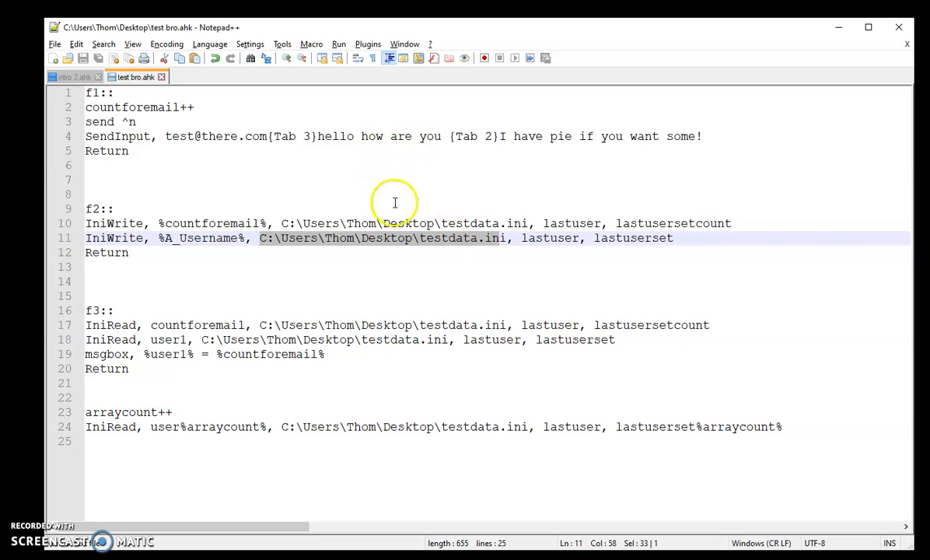
{"action": "mouse_move", "coordinate": [458, 259]}
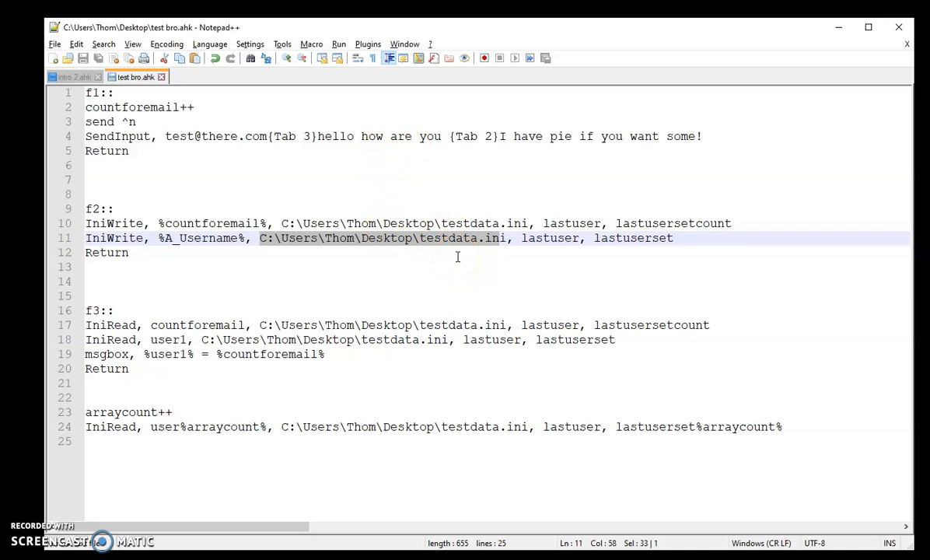
{"action": "mouse_move", "coordinate": [436, 261]}
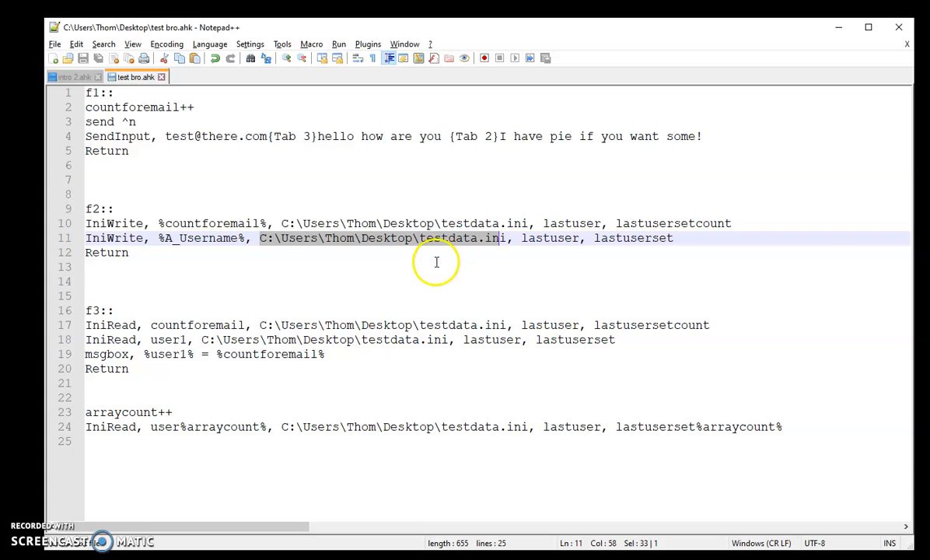
{"action": "mouse_move", "coordinate": [450, 256]}
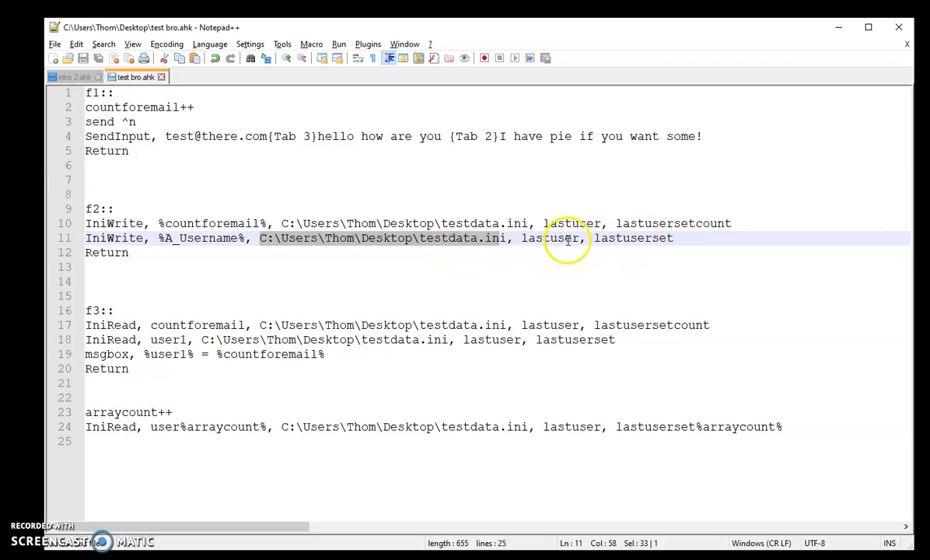
{"action": "double_click", "coordinate": [554, 238]}
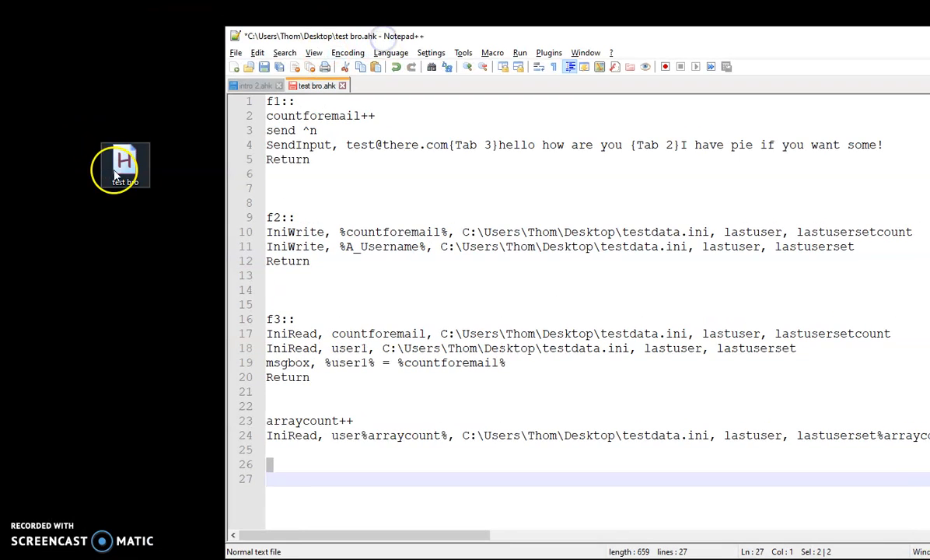
{"action": "mouse_move", "coordinate": [417, 36]}
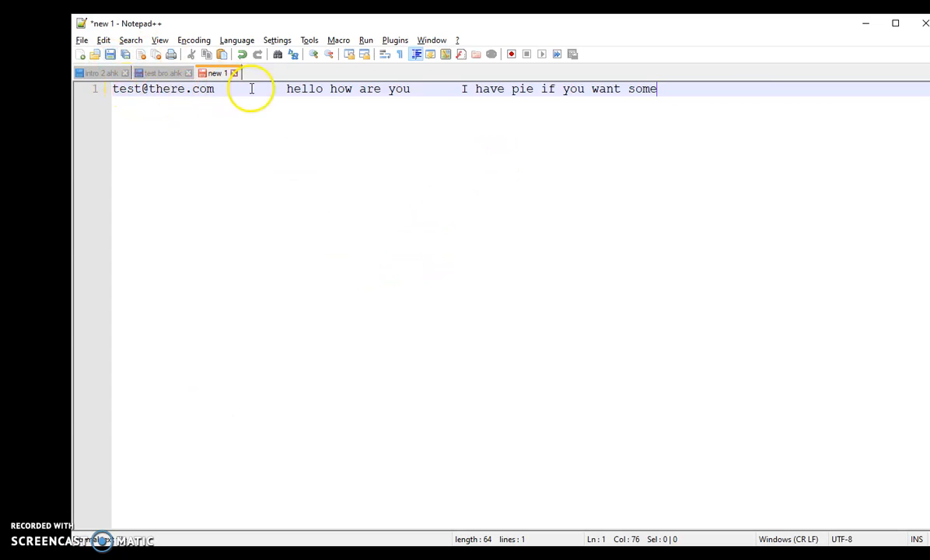
{"action": "mouse_move", "coordinate": [216, 74]}
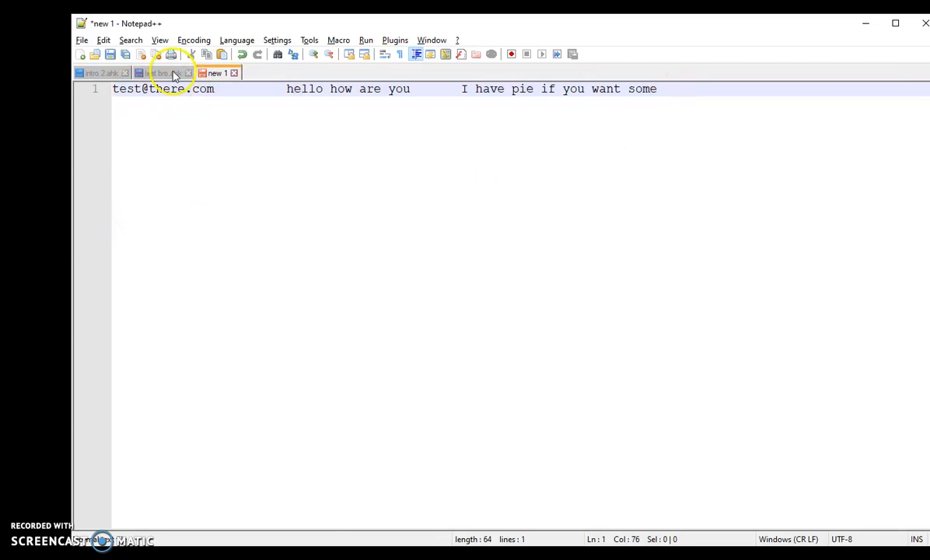
Review the F2 hotkey's countforemail and A_Username write lines in test bro.ahk.
{"action": "left_click", "coordinate": [162, 73]}
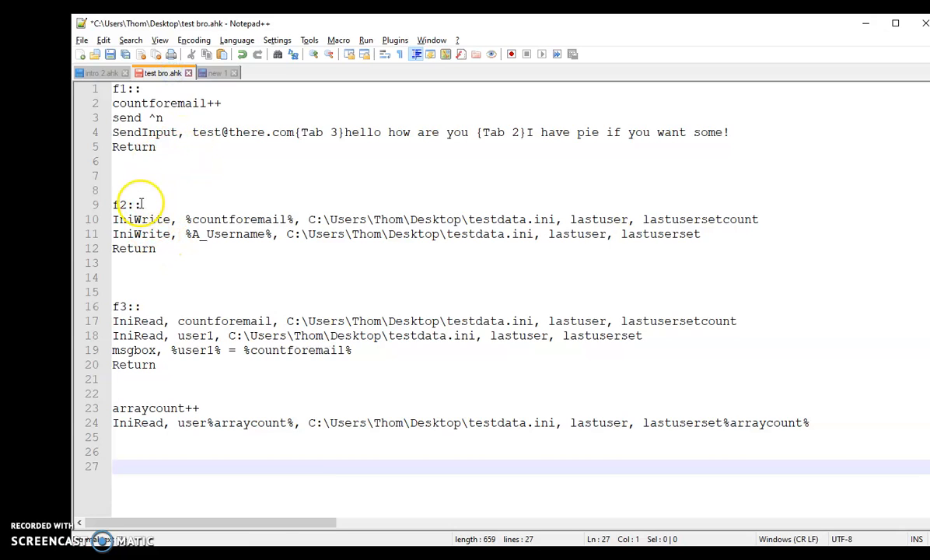
{"action": "left_click", "coordinate": [148, 204]}
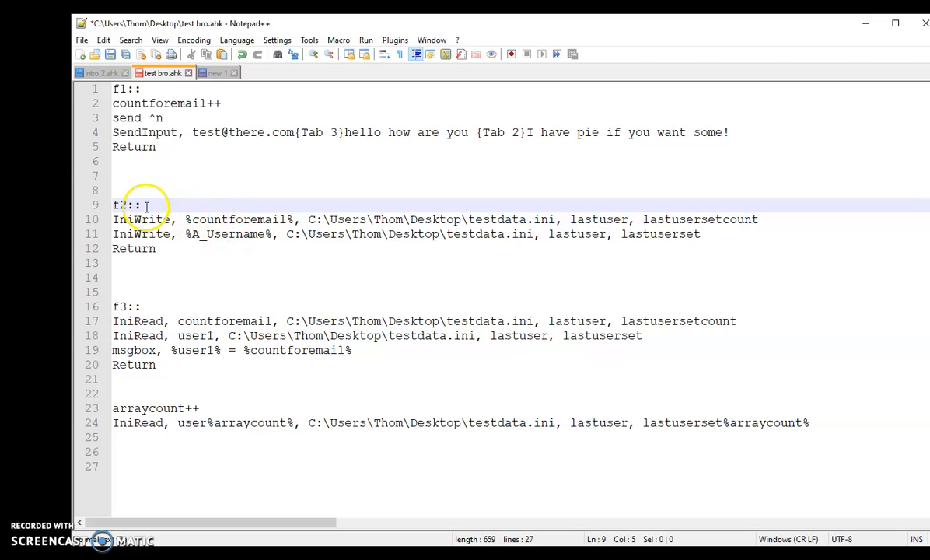
{"action": "left_click", "coordinate": [128, 220]}
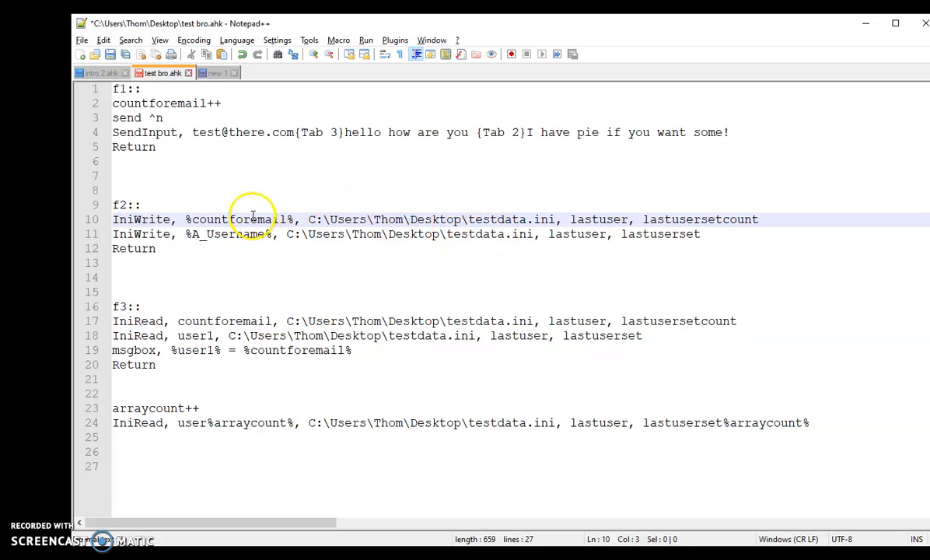
{"action": "double_click", "coordinate": [227, 233]}
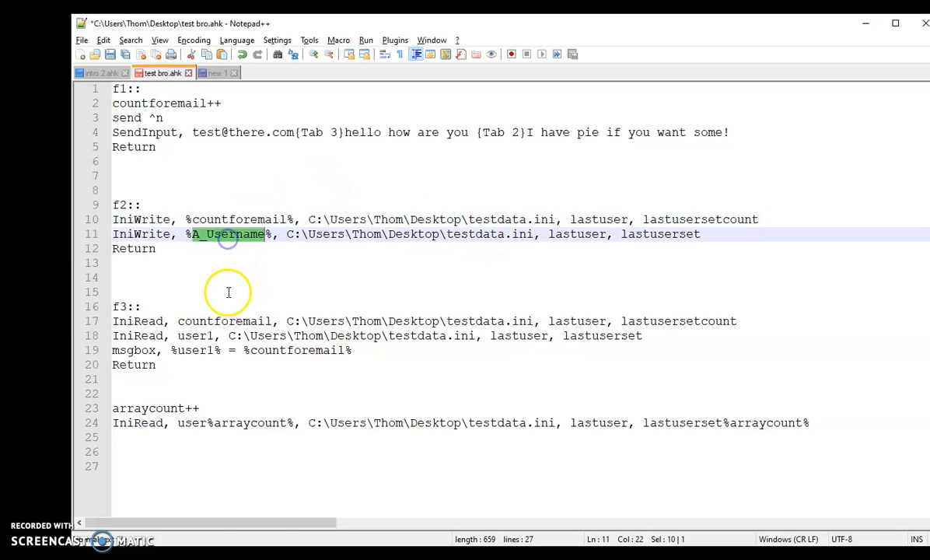
{"action": "left_click", "coordinate": [196, 160]}
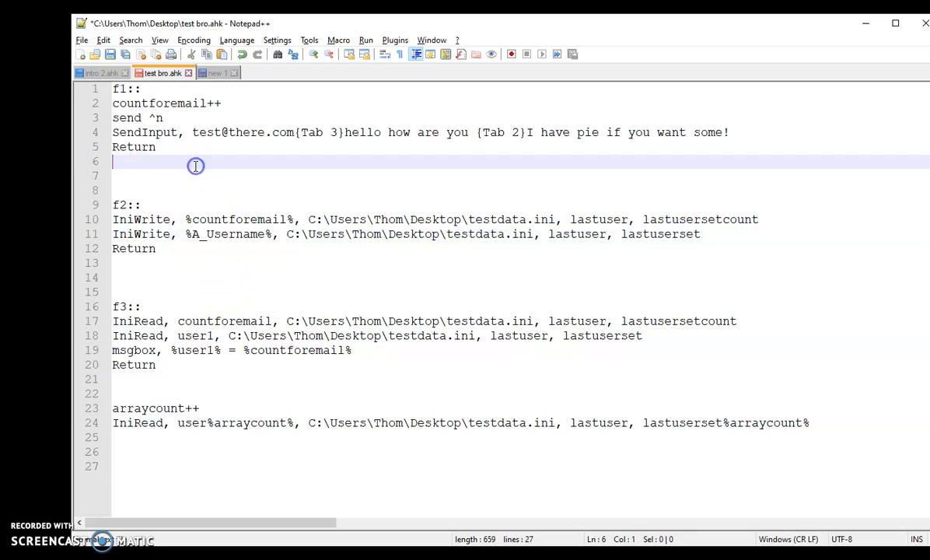
Run the F1 email hotkey in a new tab, discard the extra new 3 tab and return to test bro.ahk.
{"action": "left_click", "coordinate": [218, 74]}
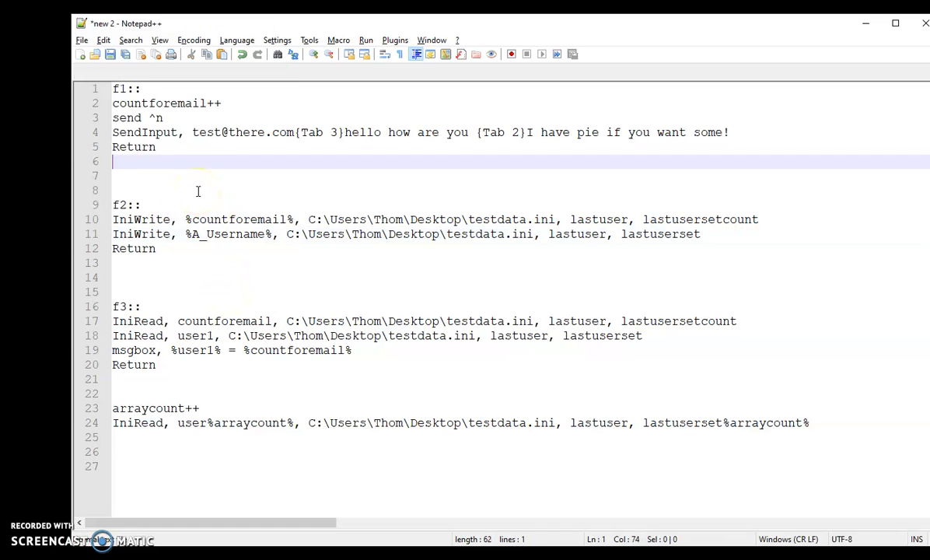
{"action": "left_click", "coordinate": [309, 74]}
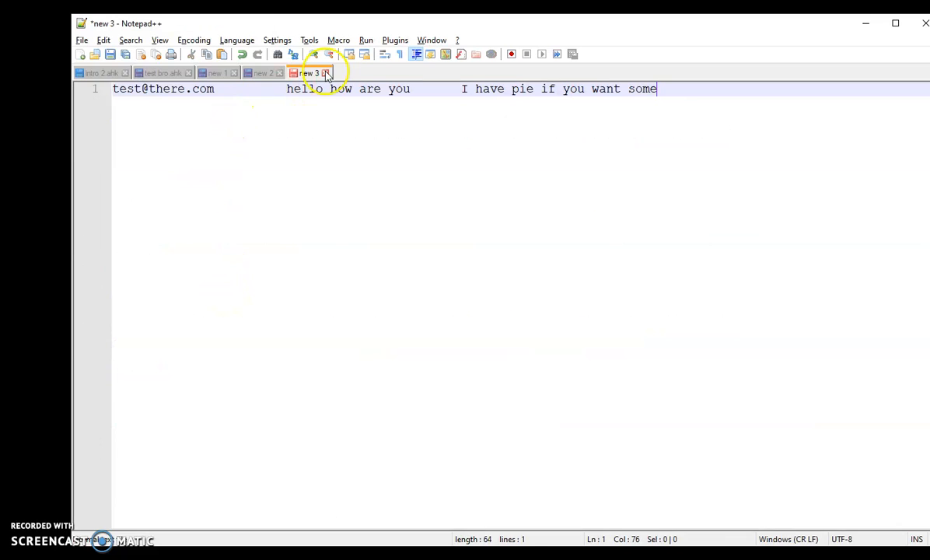
{"action": "left_click", "coordinate": [326, 74]}
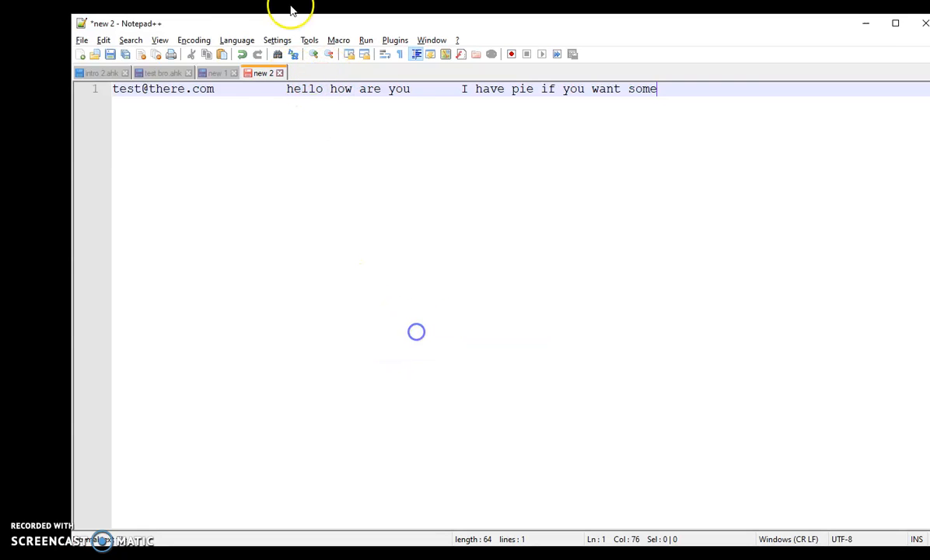
{"action": "left_click", "coordinate": [162, 73]}
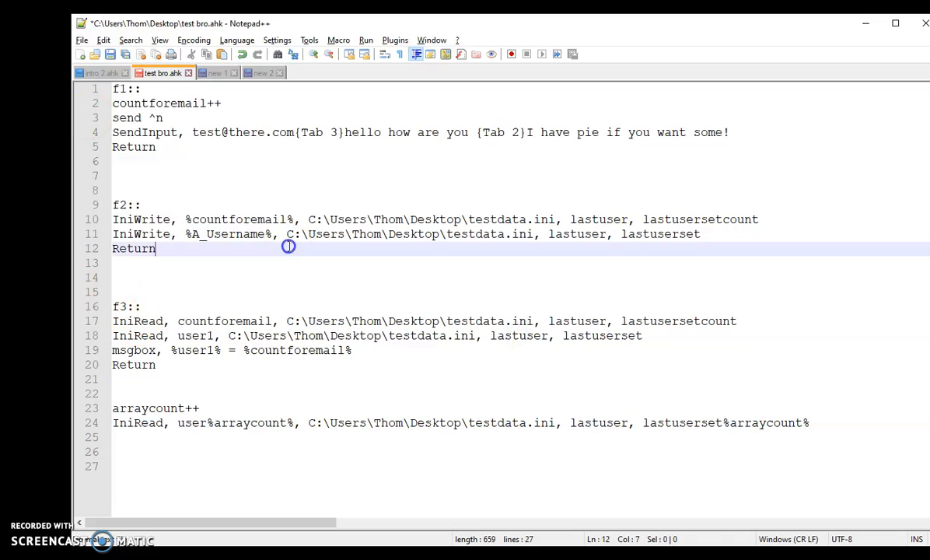
Check testdata.ini in Notepad shows [lastuser] with lastusersetcount=3 and the user name, then close it.
{"action": "left_click", "coordinate": [269, 263]}
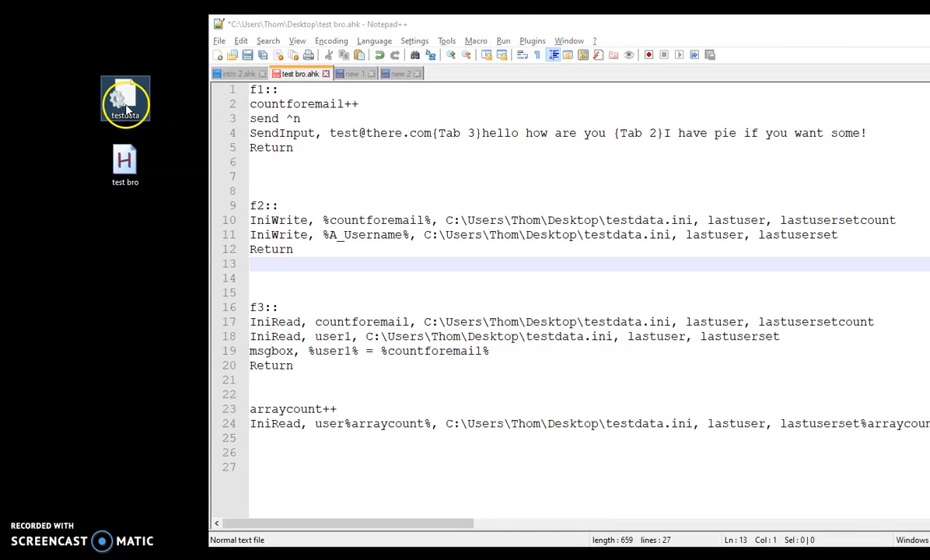
{"action": "double_click", "coordinate": [124, 100]}
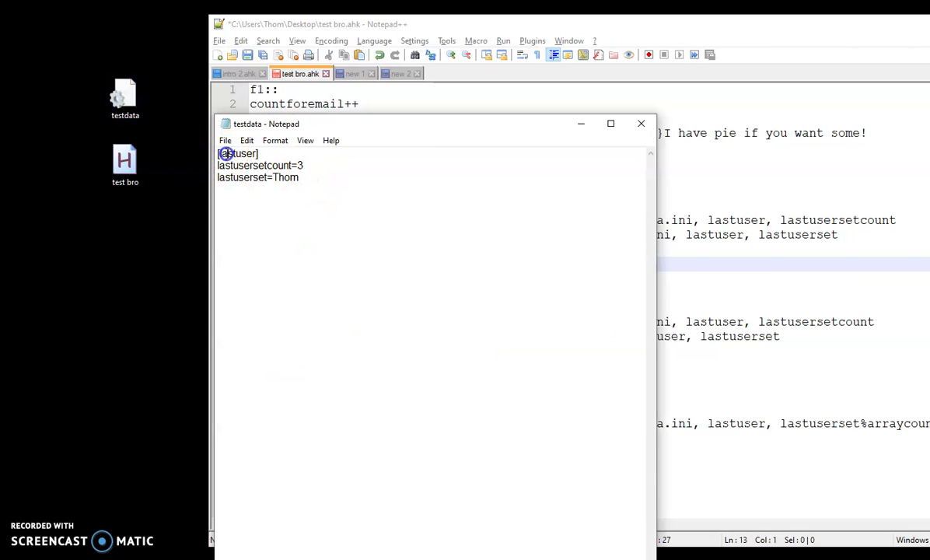
{"action": "double_click", "coordinate": [236, 154]}
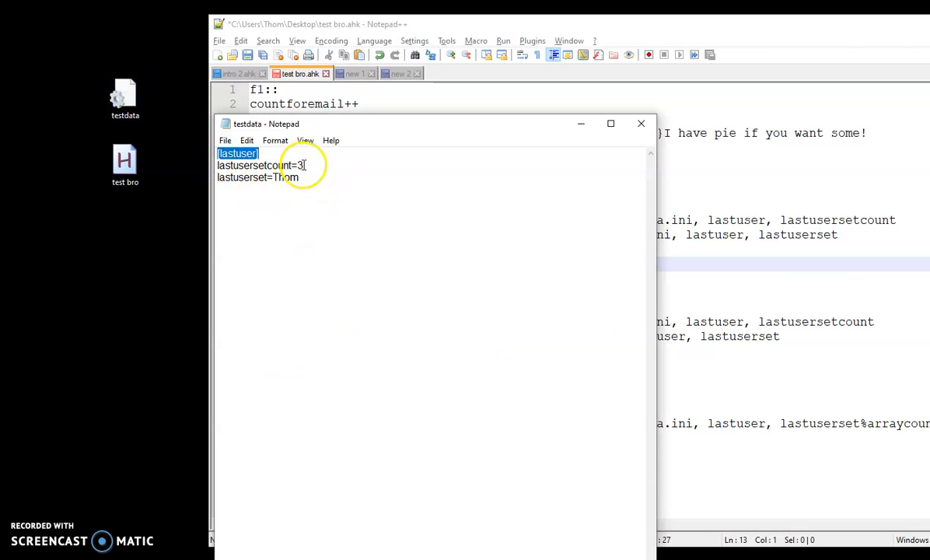
{"action": "left_click", "coordinate": [303, 178]}
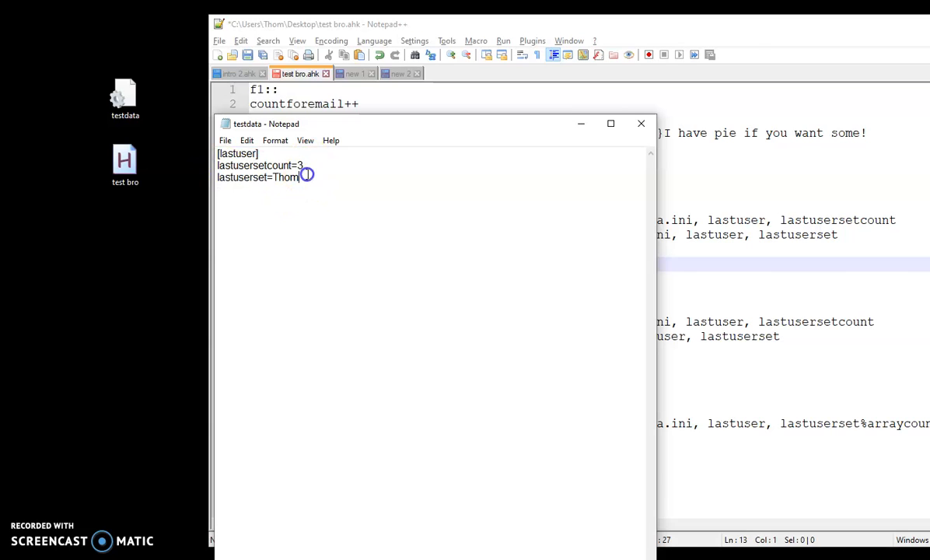
{"action": "triple_click", "coordinate": [258, 178]}
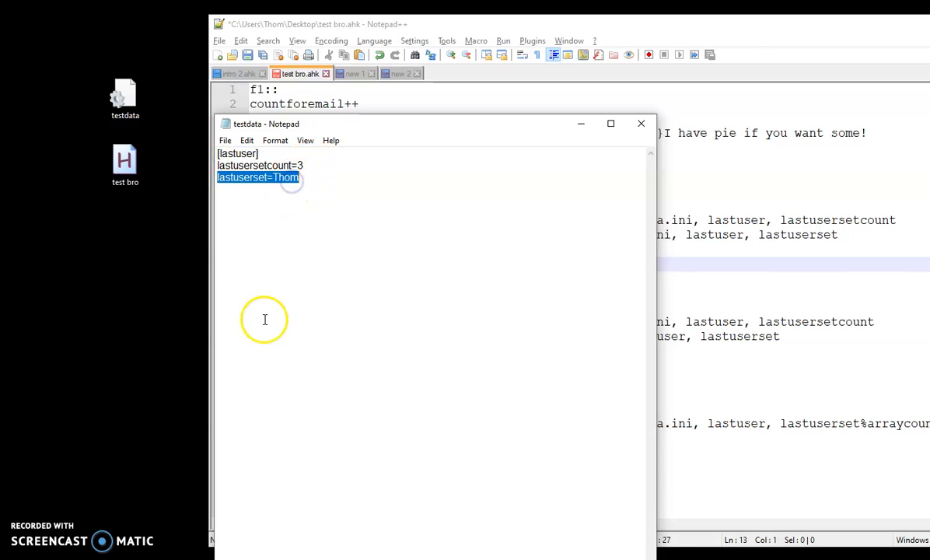
{"action": "mouse_move", "coordinate": [641, 124]}
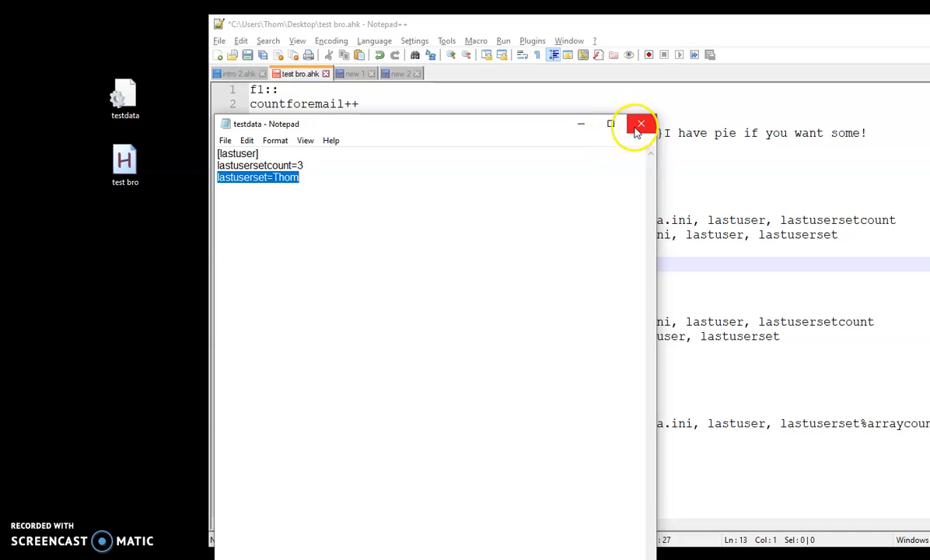
{"action": "left_click", "coordinate": [641, 125]}
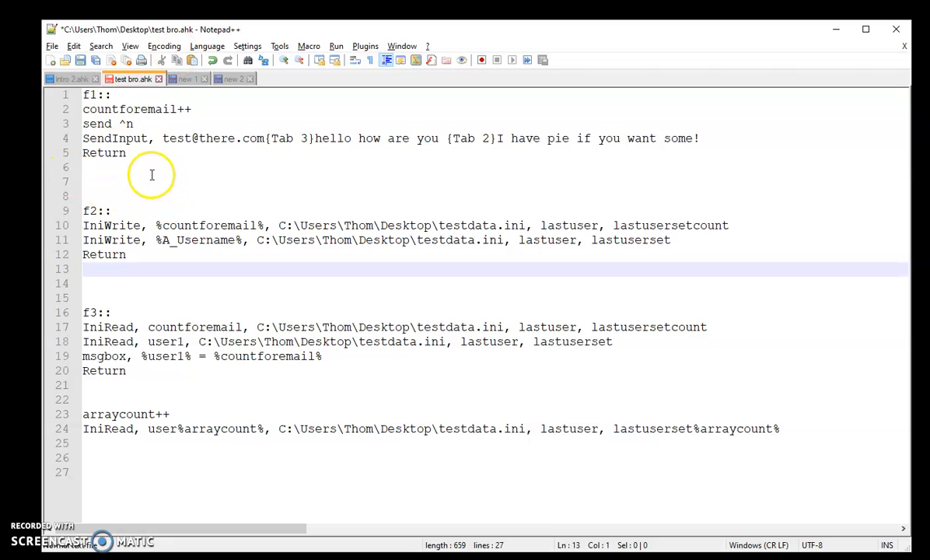
{"action": "mouse_move", "coordinate": [115, 370]}
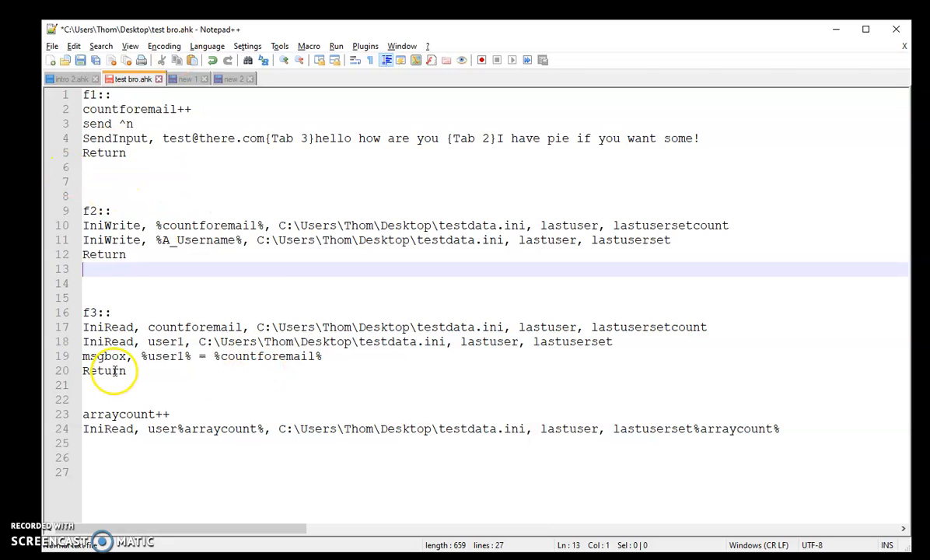
Fire the F3 hotkey so a message box reports the user name = 3 read from testdata.ini.
{"action": "left_click", "coordinate": [569, 343]}
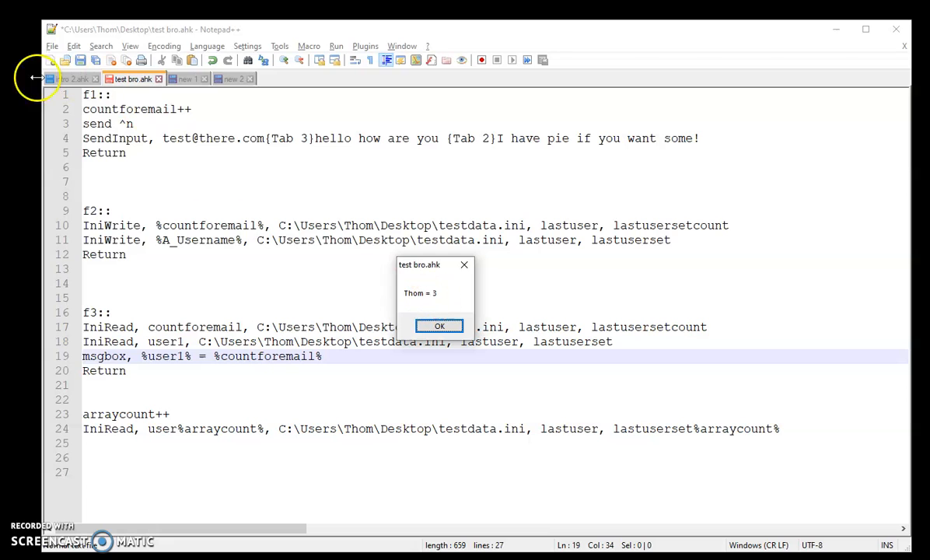
{"action": "left_click", "coordinate": [439, 325]}
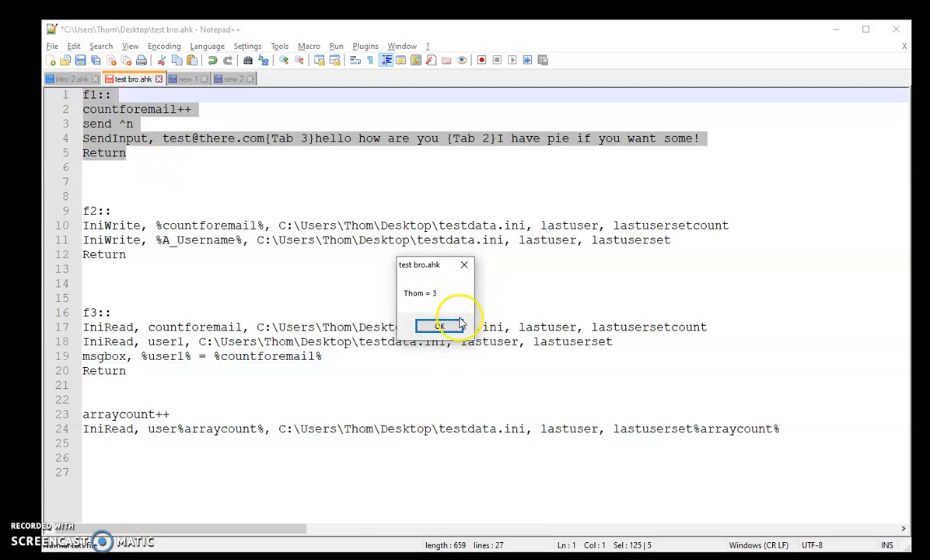
Add a first line countforemail=0 and highlight the counter's uses in the script.
{"action": "left_click", "coordinate": [439, 325]}
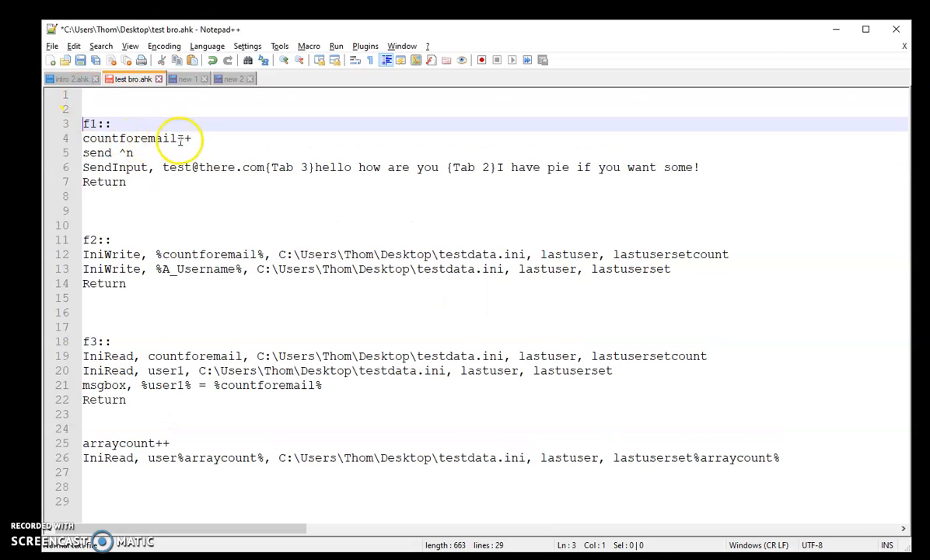
{"action": "left_click", "coordinate": [102, 99]}
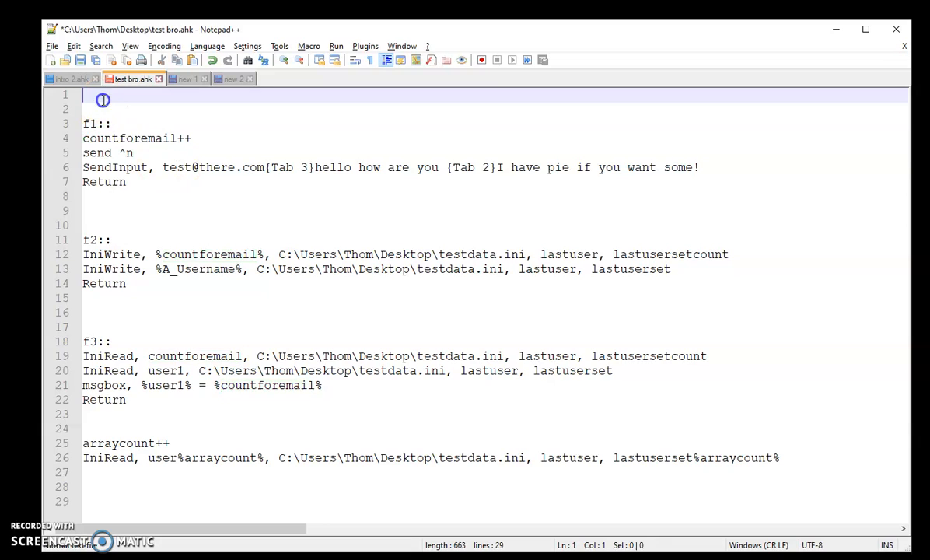
{"action": "type", "text": "countforemail="}
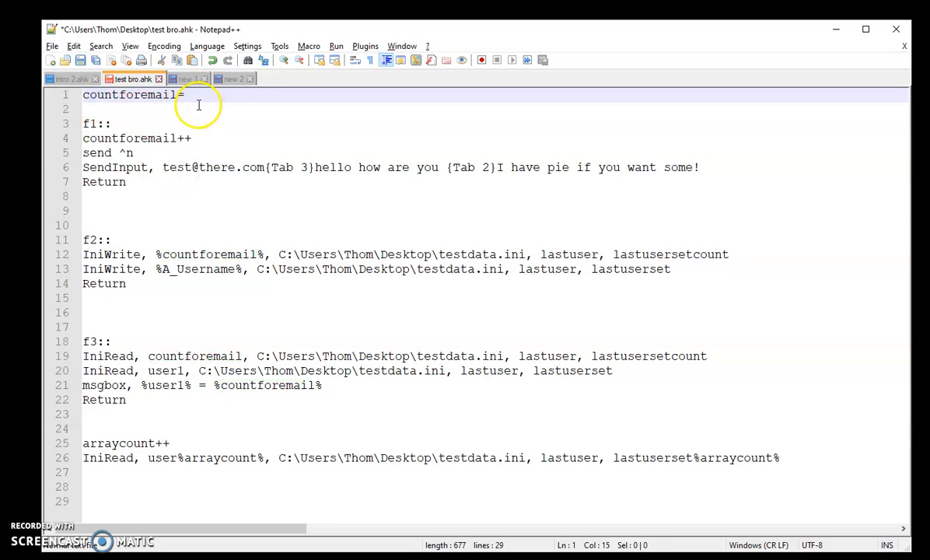
{"action": "type", "text": "0"}
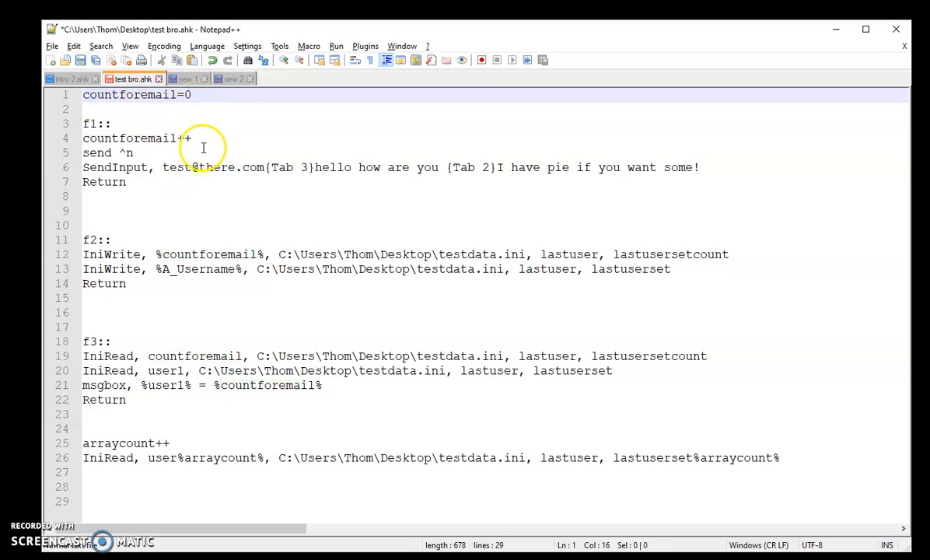
{"action": "left_click", "coordinate": [158, 255]}
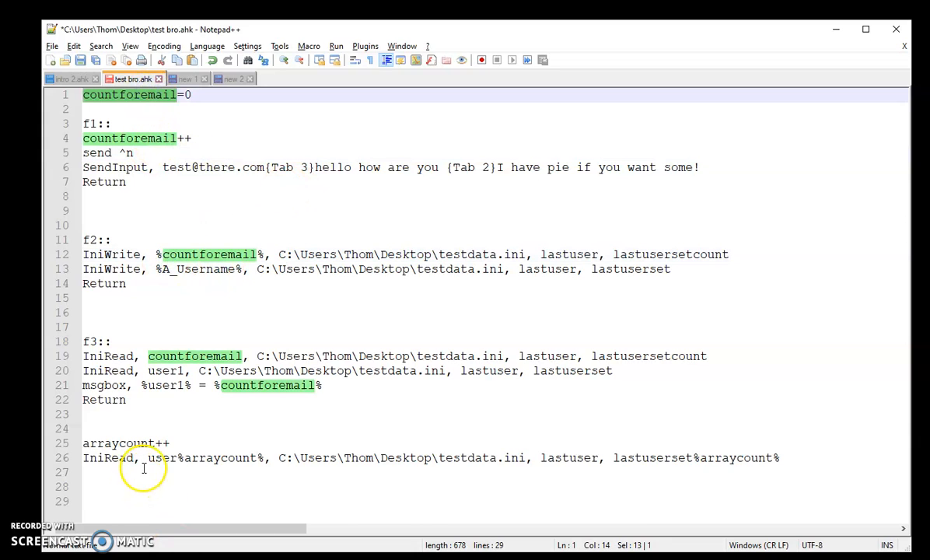
{"action": "mouse_move", "coordinate": [143, 457]}
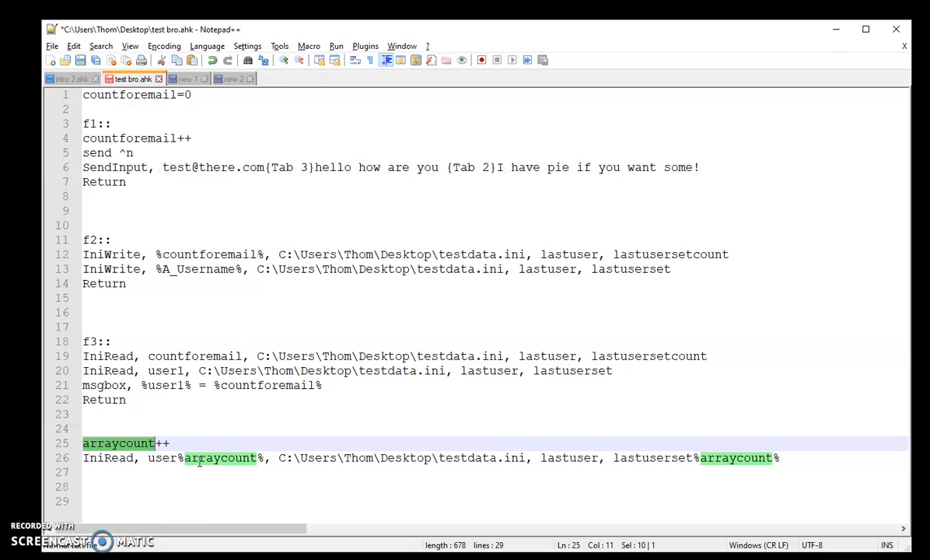
{"action": "mouse_move", "coordinate": [277, 417]}
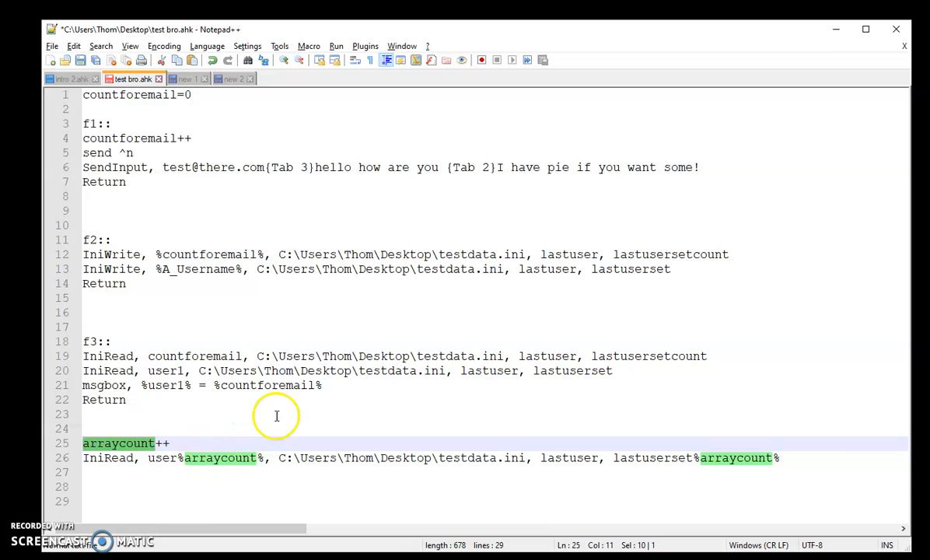
{"action": "mouse_move", "coordinate": [195, 482]}
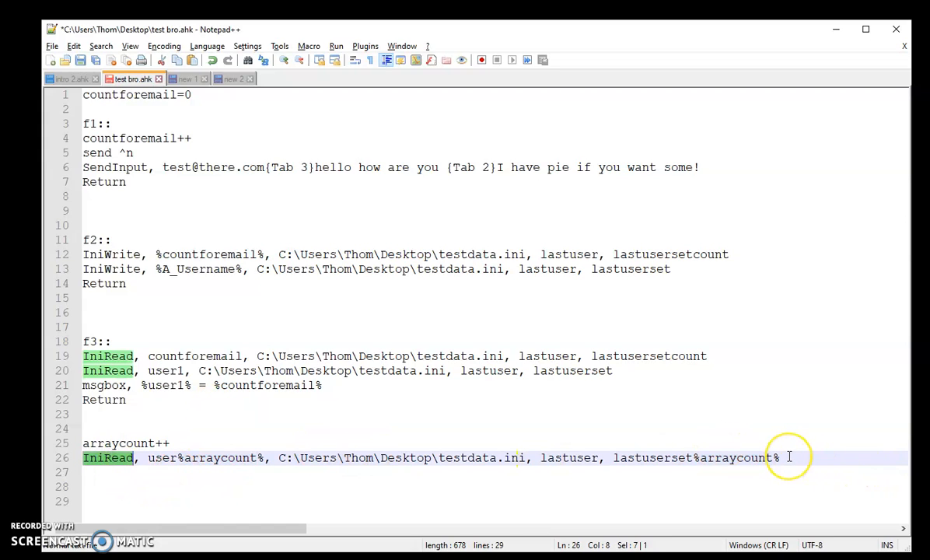
{"action": "mouse_move", "coordinate": [125, 148]}
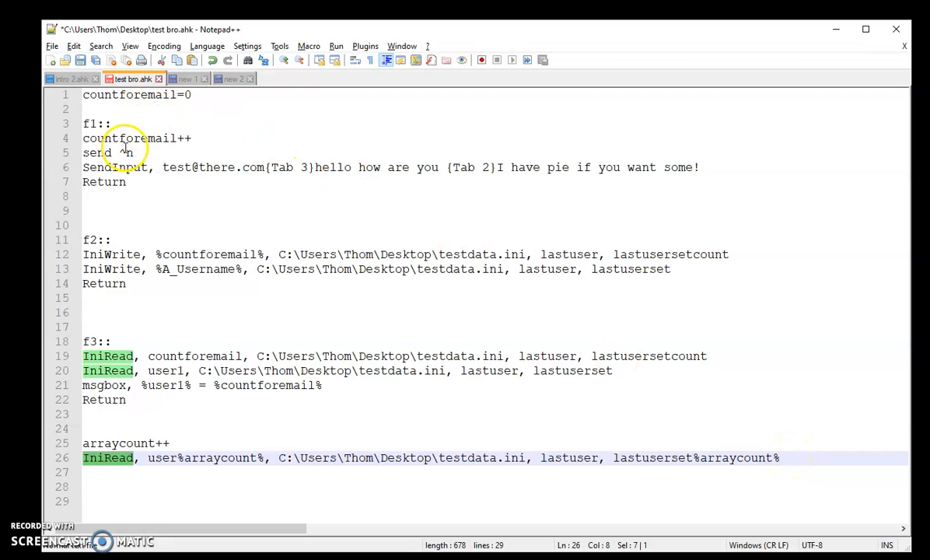
{"action": "left_click", "coordinate": [778, 457]}
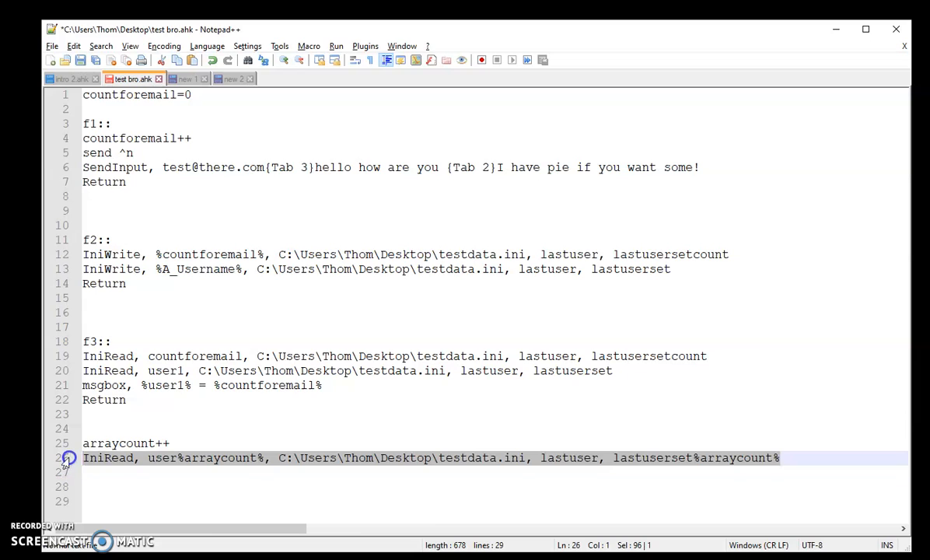
{"action": "double_click", "coordinate": [119, 443]}
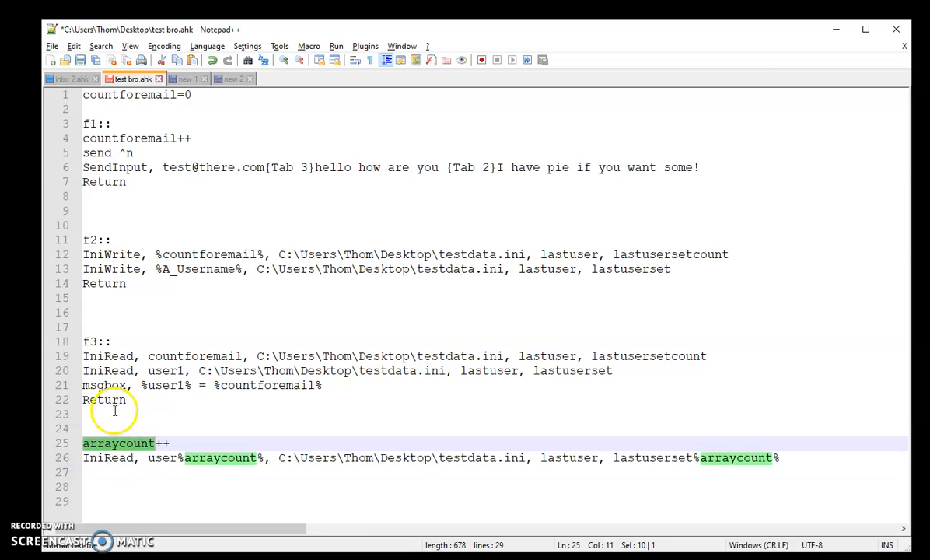
{"action": "mouse_move", "coordinate": [757, 443]}
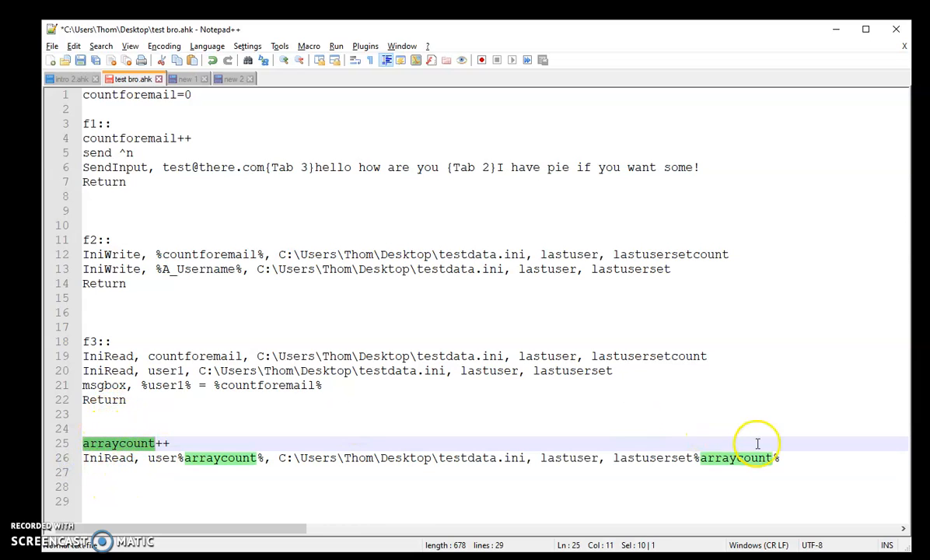
{"action": "left_click", "coordinate": [759, 457]}
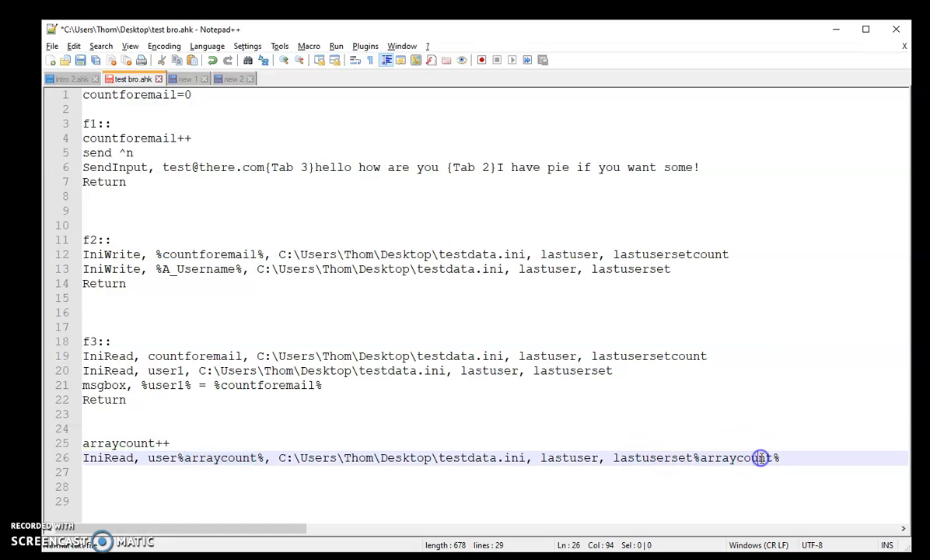
{"action": "double_click", "coordinate": [651, 457]}
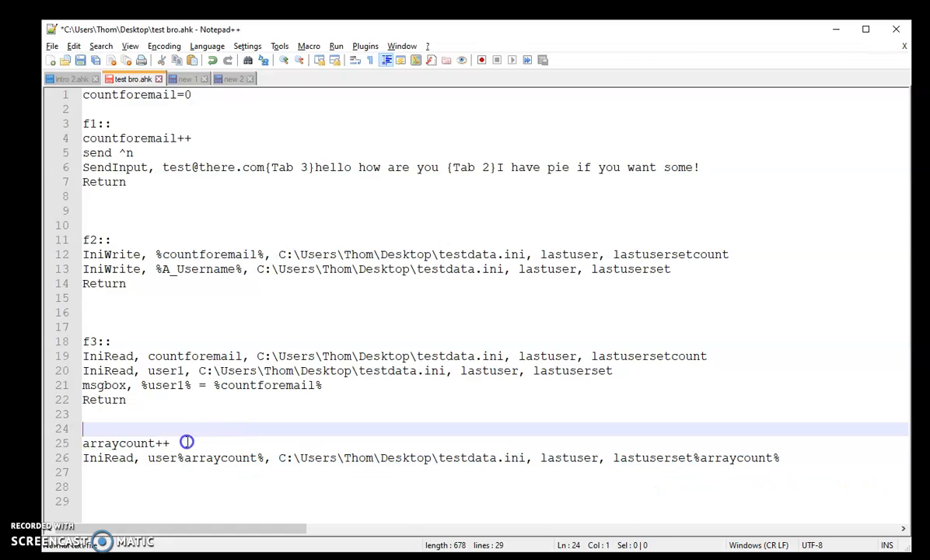
Open loop{ above arraycount++ and close it with a brace below the IniRead line.
{"action": "type", "text": "loop"}
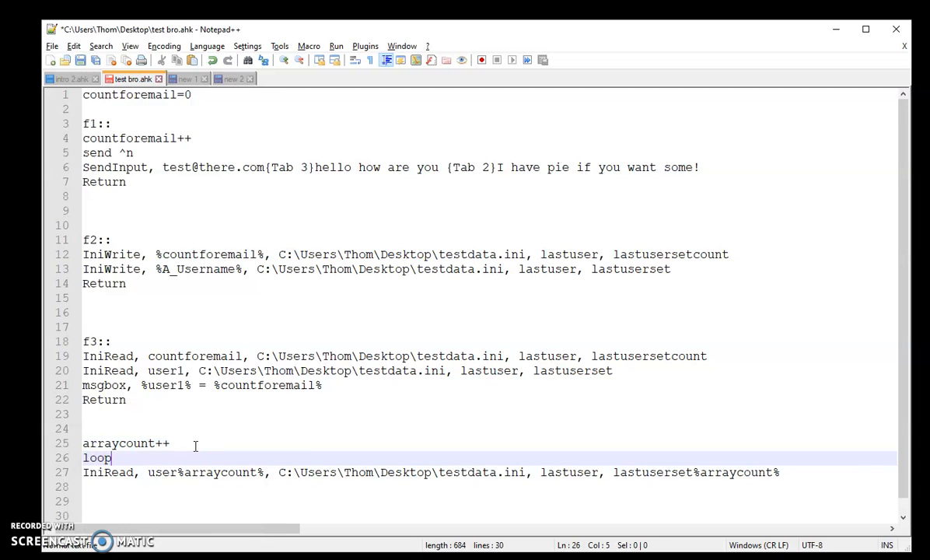
{"action": "type", "text": "{"}
{"action": "left_click", "coordinate": [488, 487]}
{"action": "type", "text": "}"}
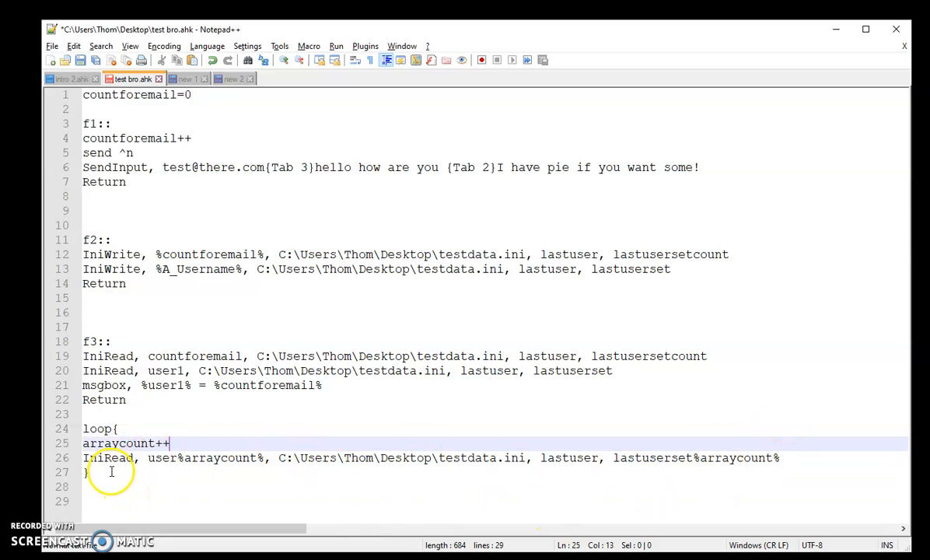
{"action": "left_click", "coordinate": [85, 473]}
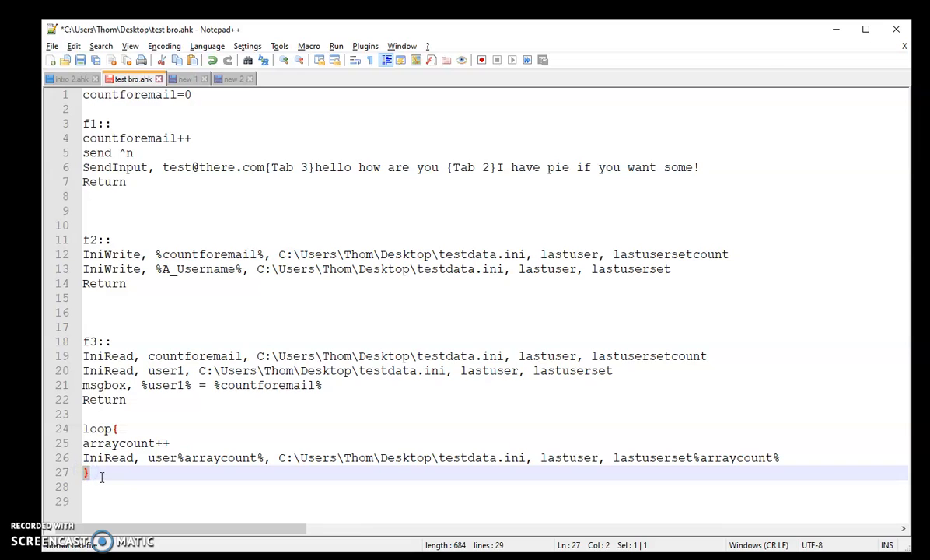
{"action": "key", "text": "Enter"}
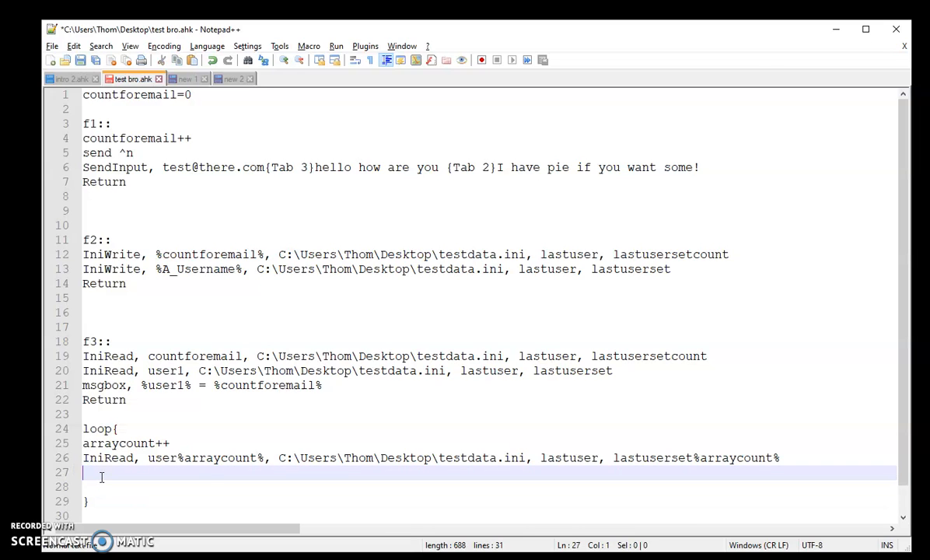
Inside the loop add If lastuserset%arraycount%= "" followed by break.
{"action": "type", "text": "If"}
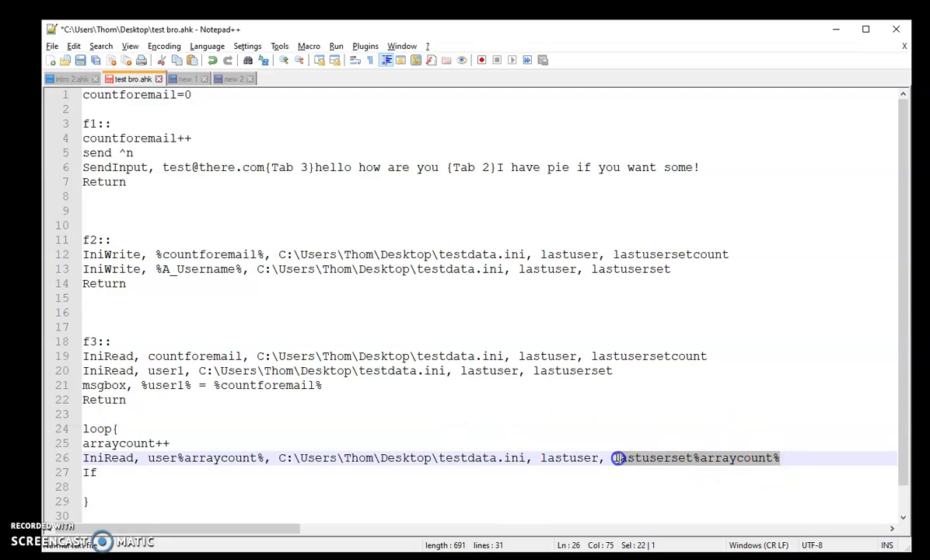
{"action": "left_click", "coordinate": [105, 473]}
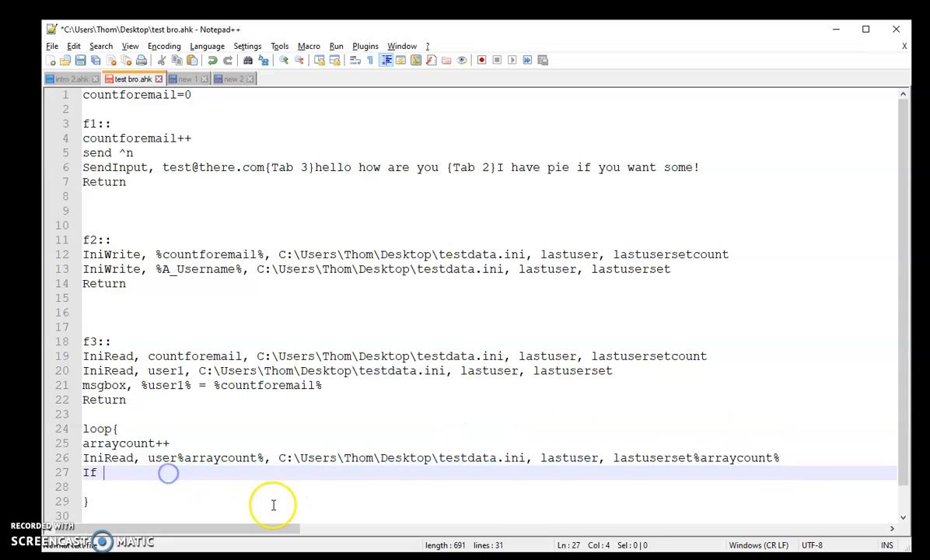
{"action": "type", "text": "lastusersetarraycount%"}
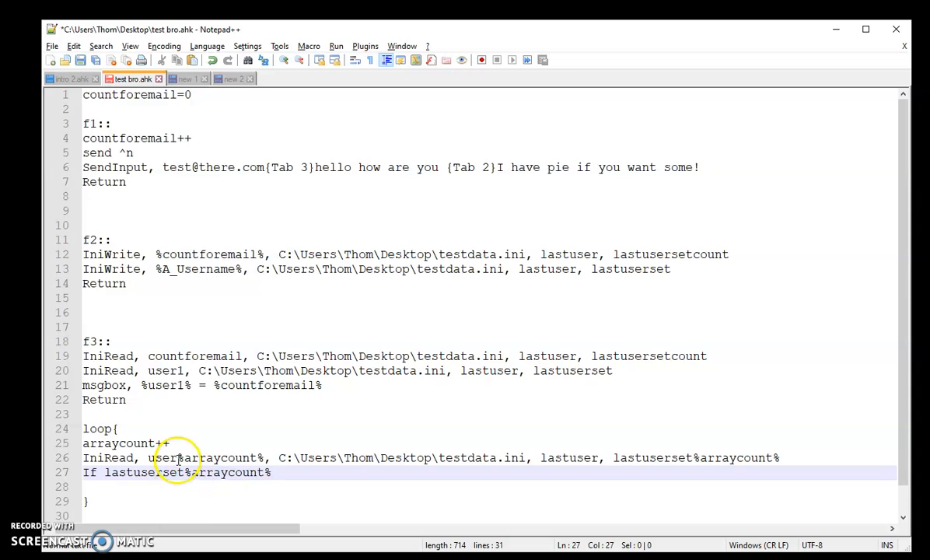
{"action": "type", "text": "="}
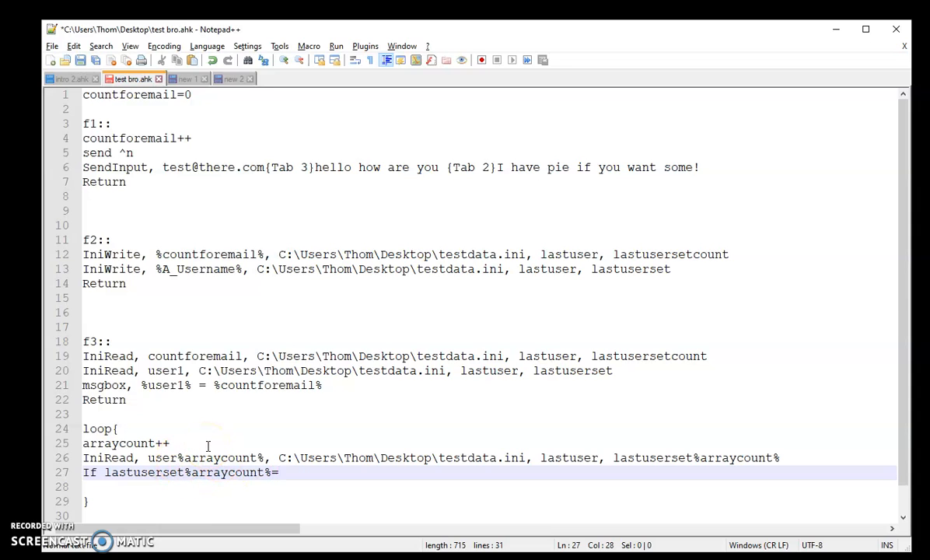
{"action": "type", "text": "\"\""}
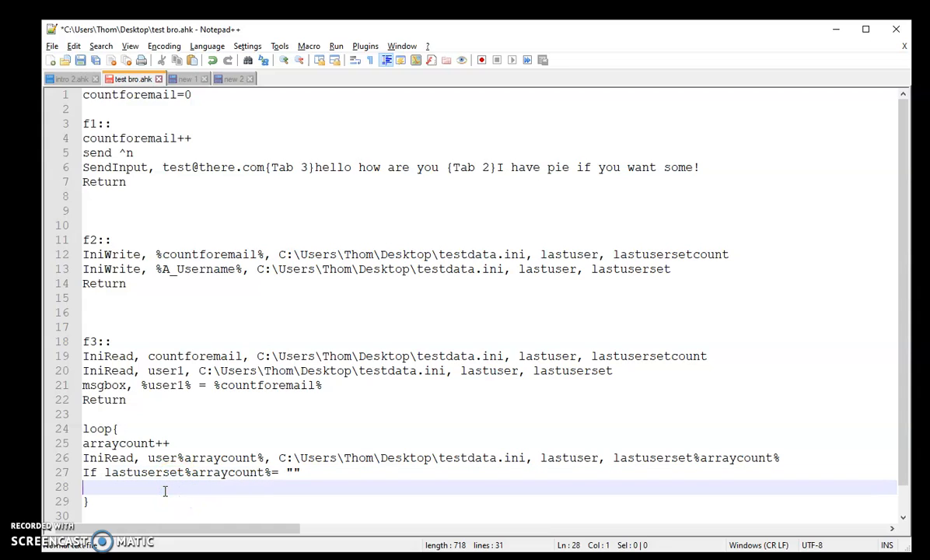
{"action": "type", "text": "break"}
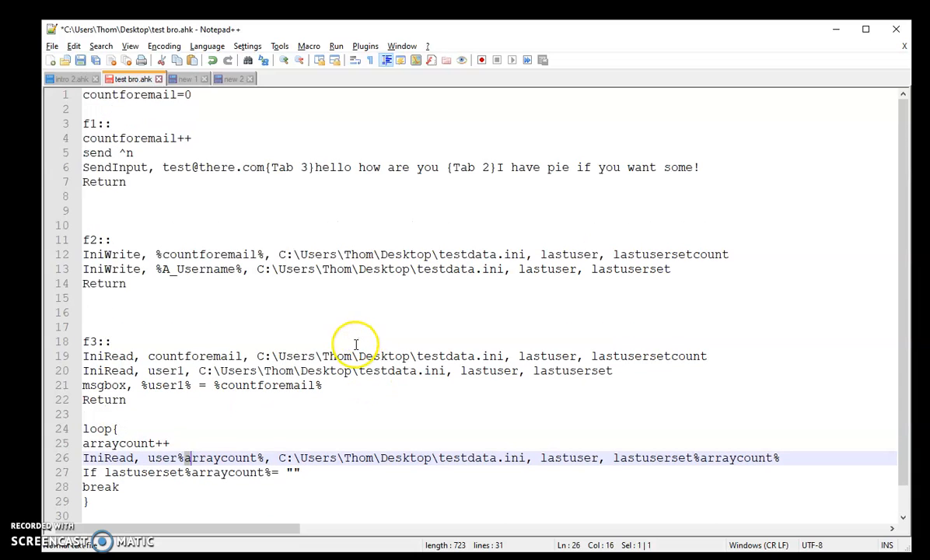
{"action": "mouse_move", "coordinate": [380, 180]}
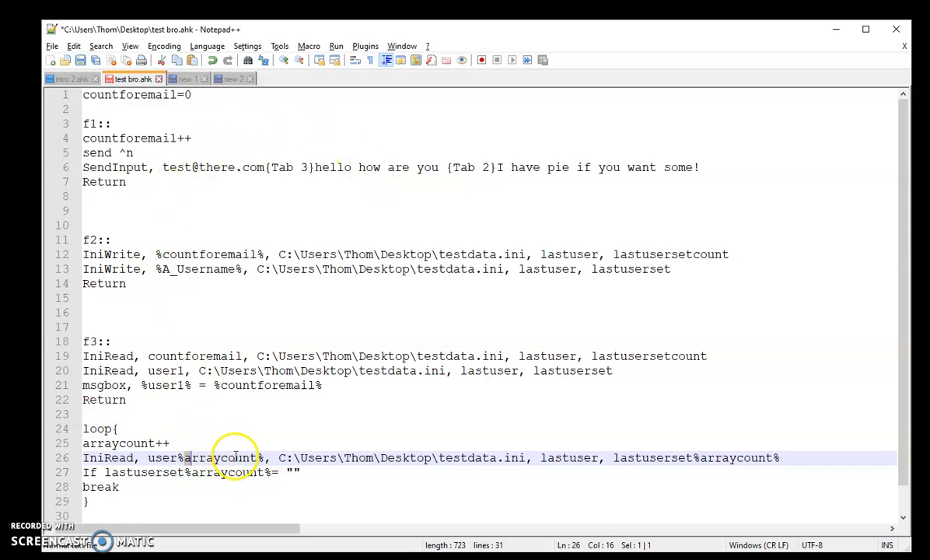
{"action": "left_click", "coordinate": [248, 472]}
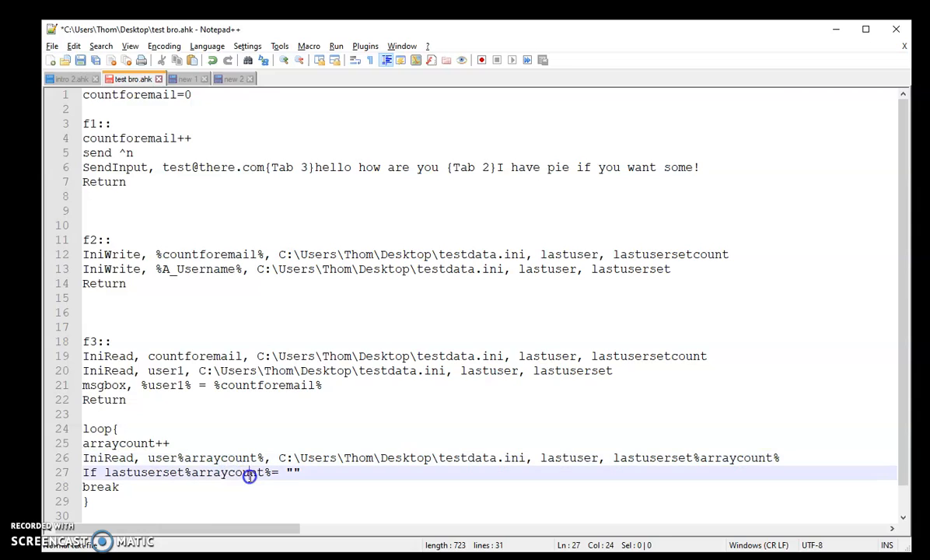
{"action": "double_click", "coordinate": [226, 473]}
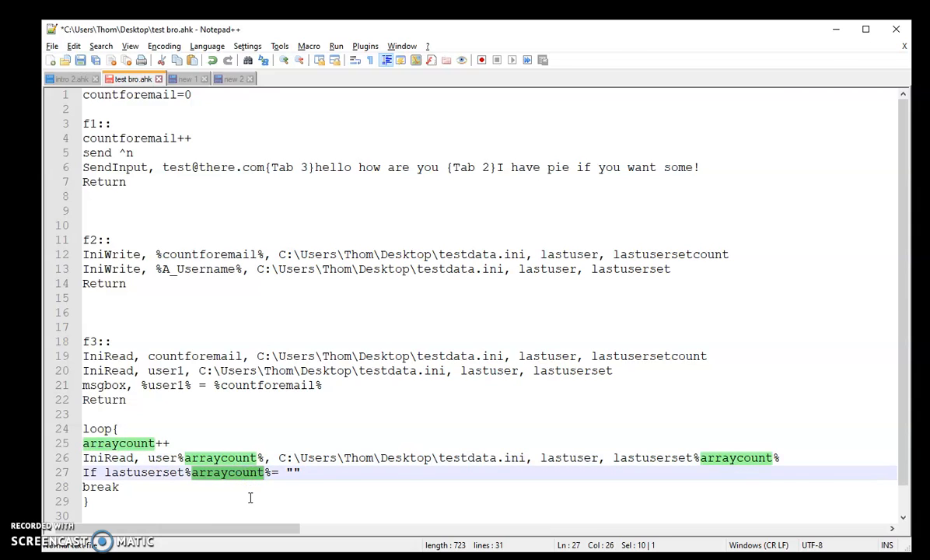
{"action": "mouse_move", "coordinate": [185, 331]}
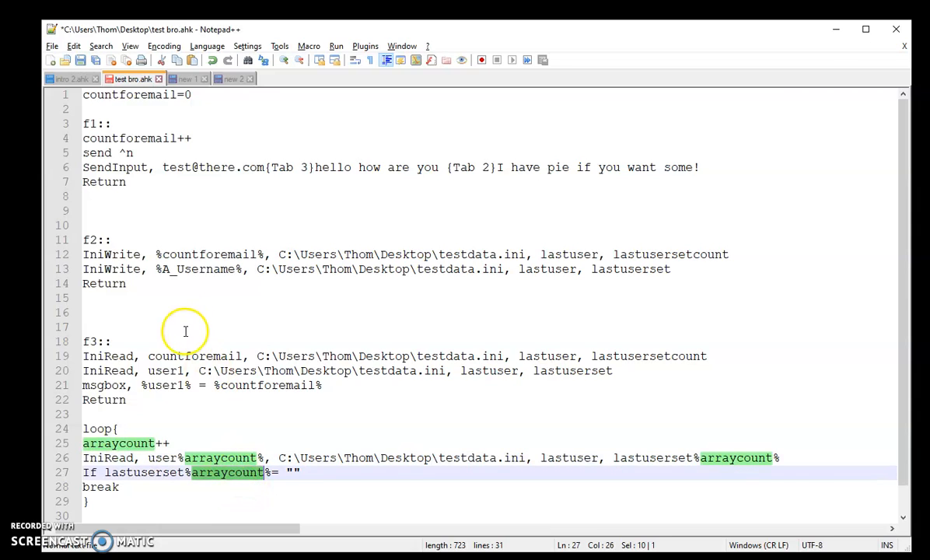
{"action": "left_click", "coordinate": [125, 255]}
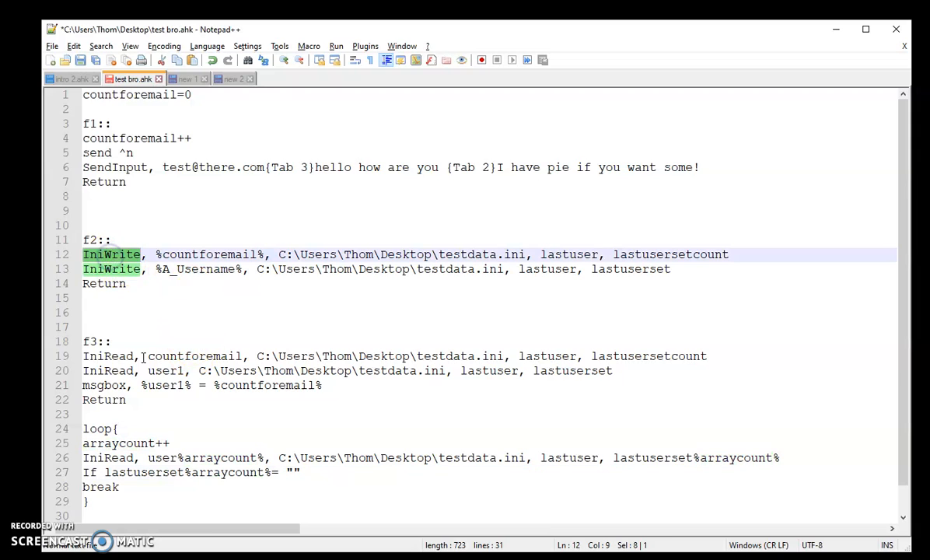